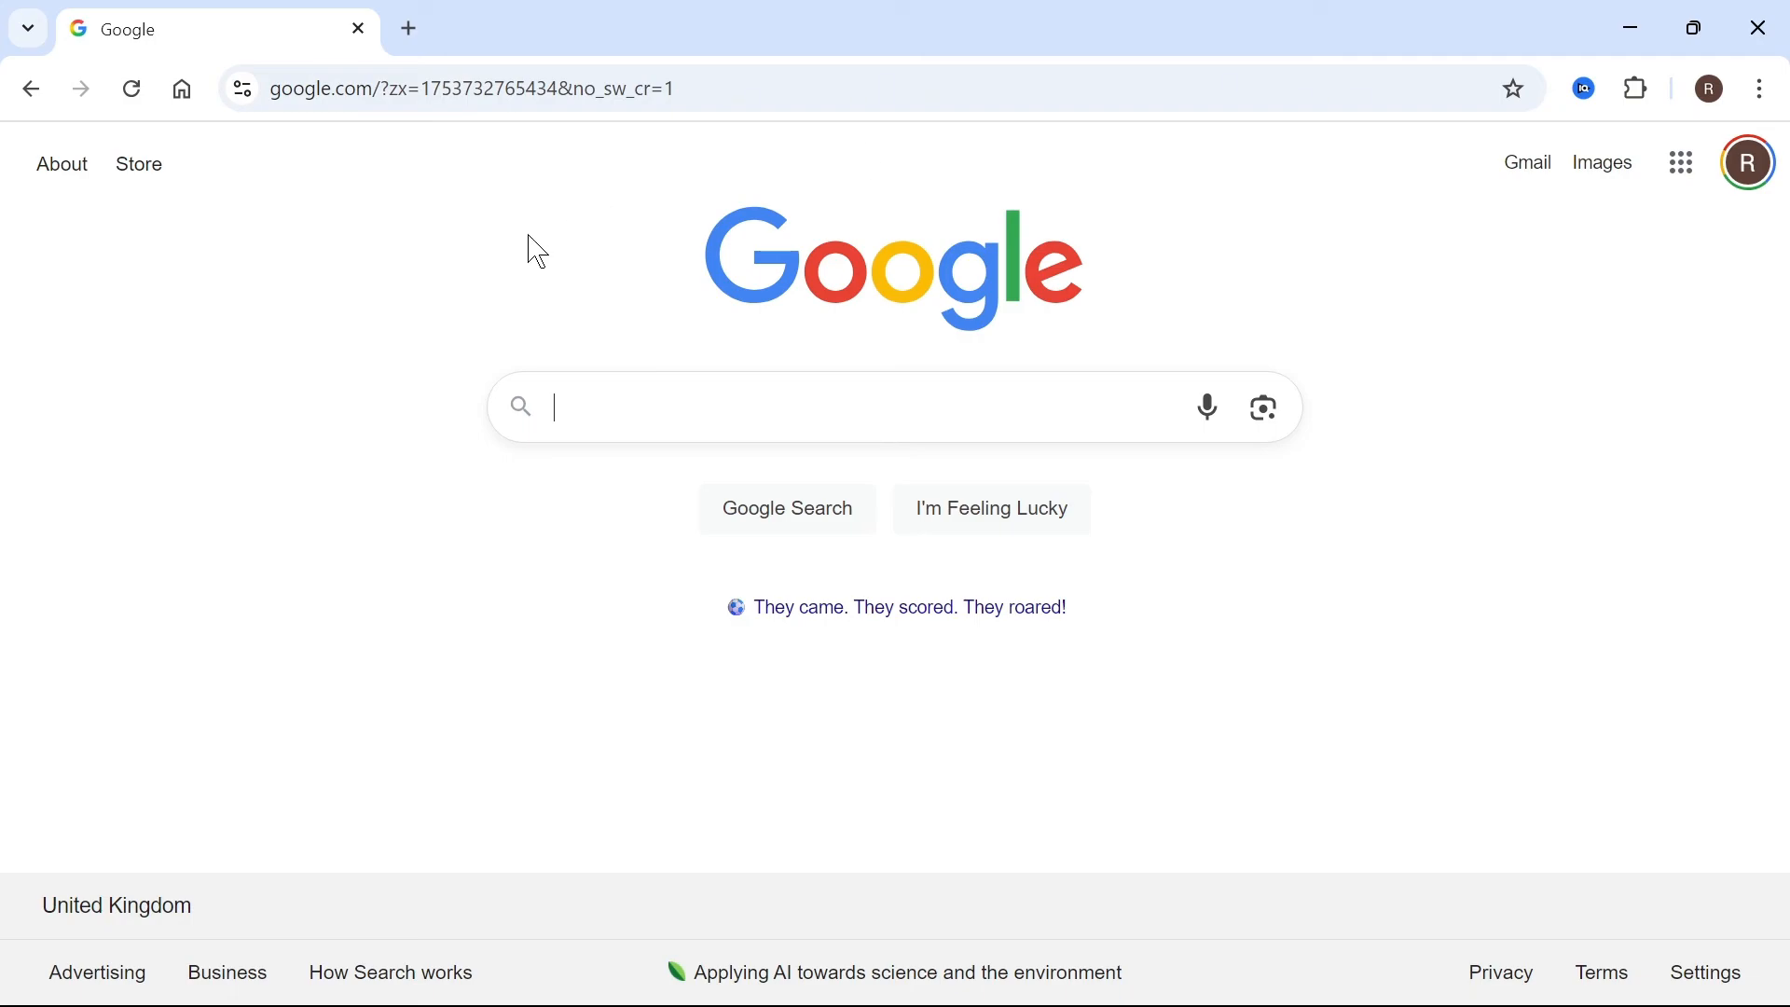
mouse_move(481, 246)
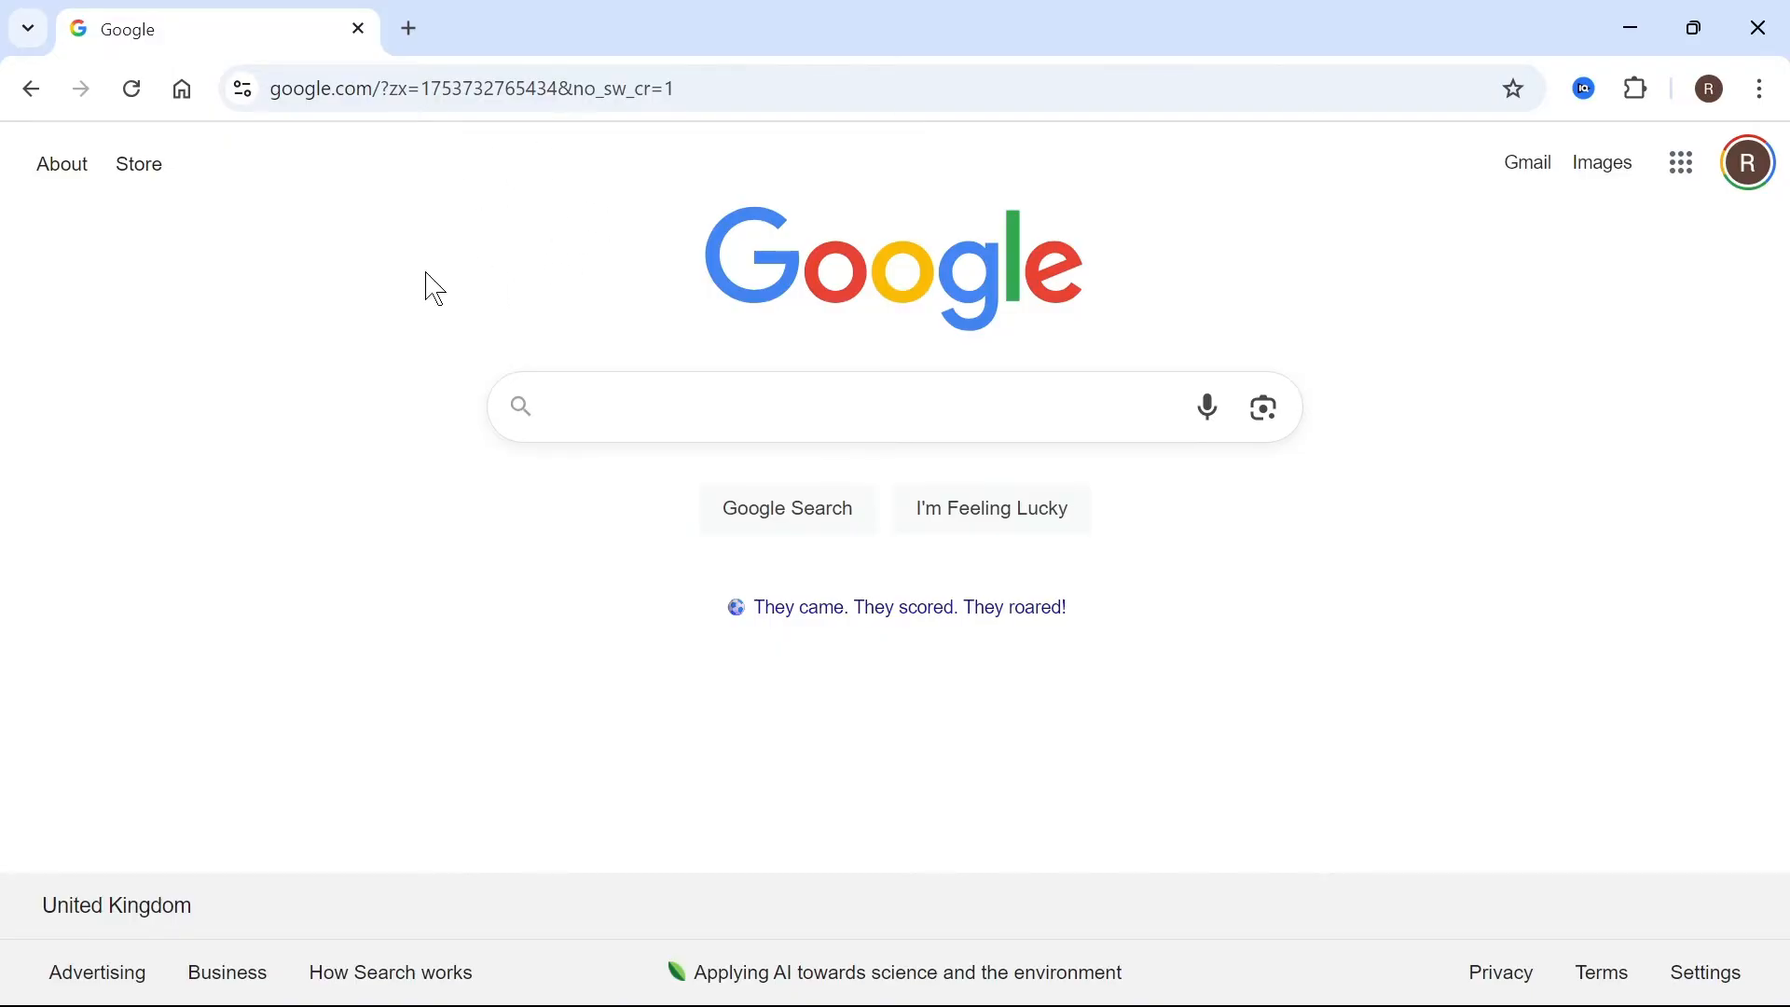
mouse_move(760, 240)
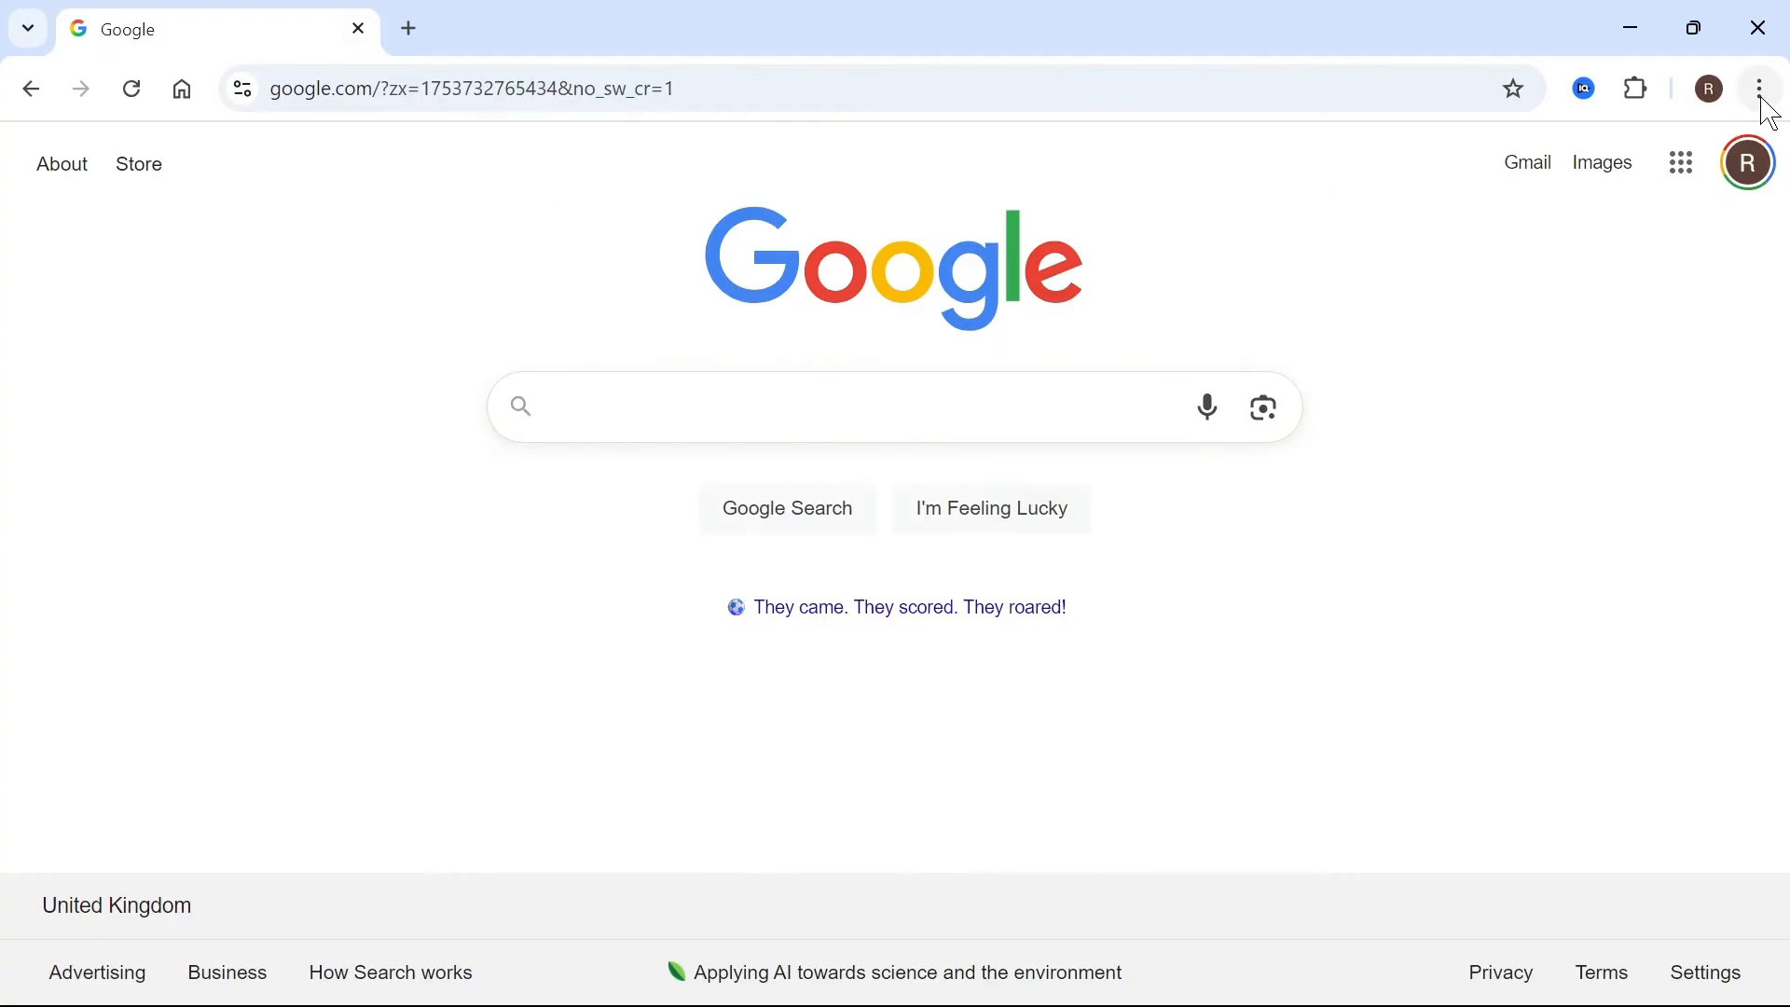
Reach Chrome's Privacy and security settings from the main menu.
left_click(1758, 87)
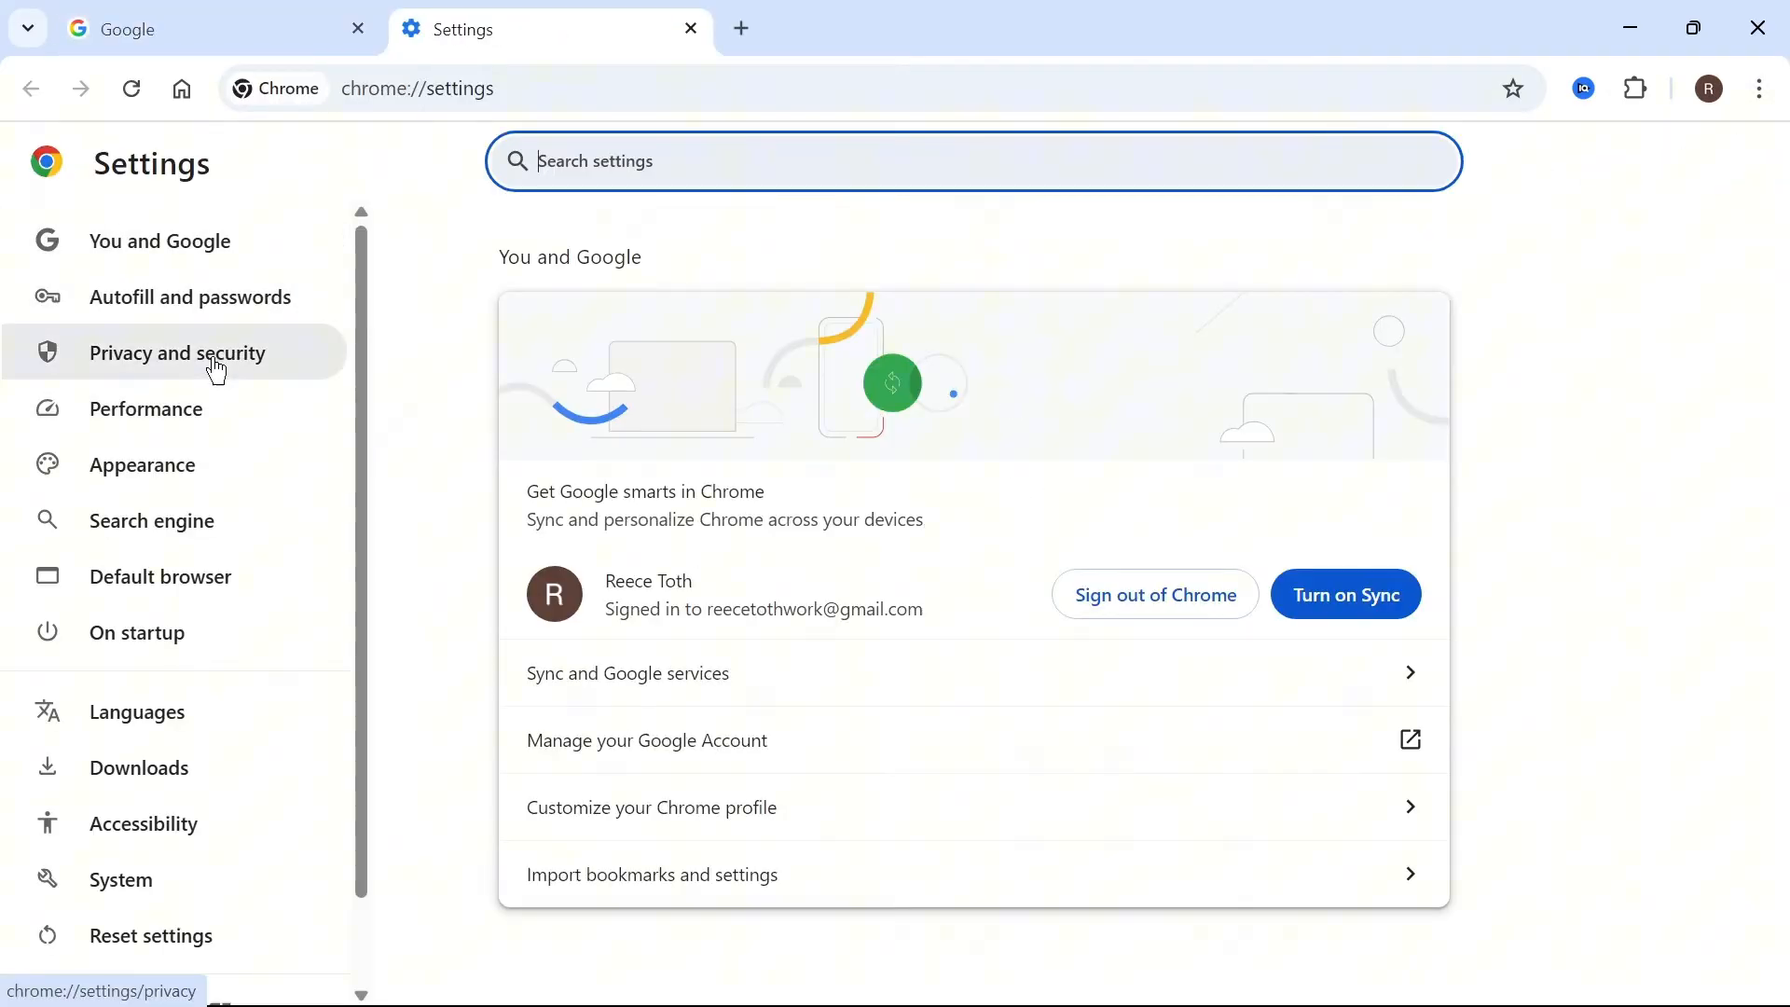
left_click(176, 352)
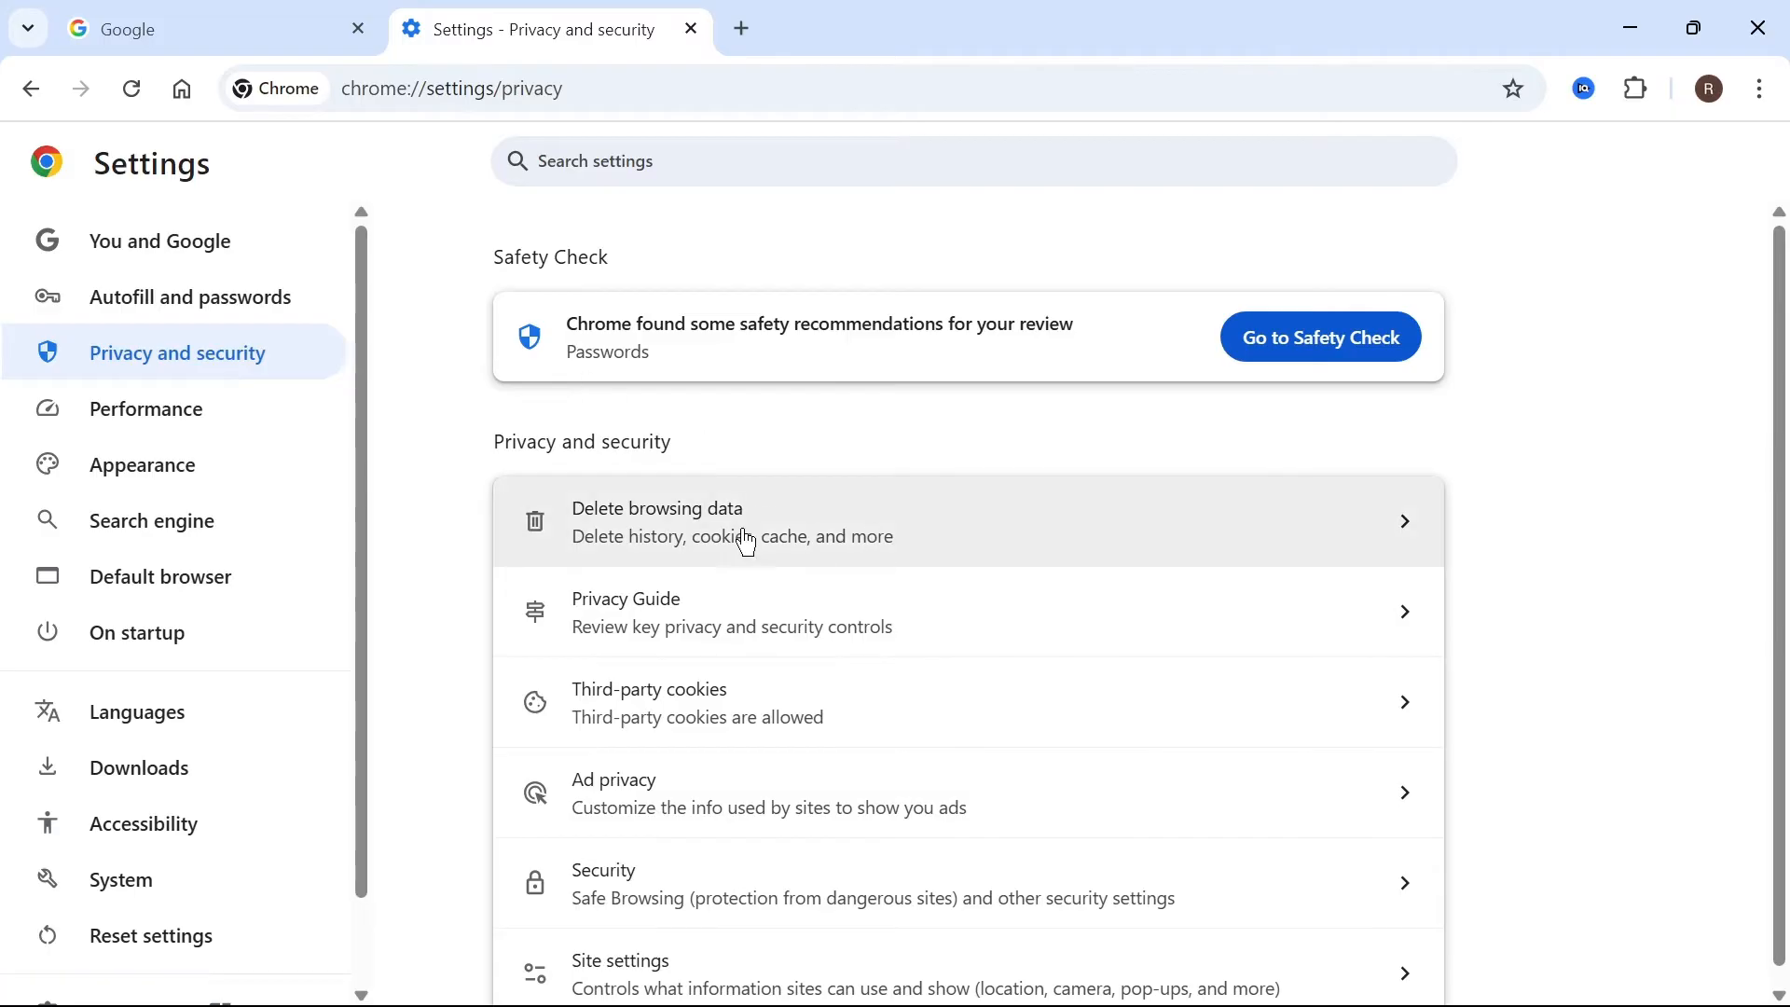
Include cookies, site data and cached images in Delete browsing data for all time.
left_click(740, 522)
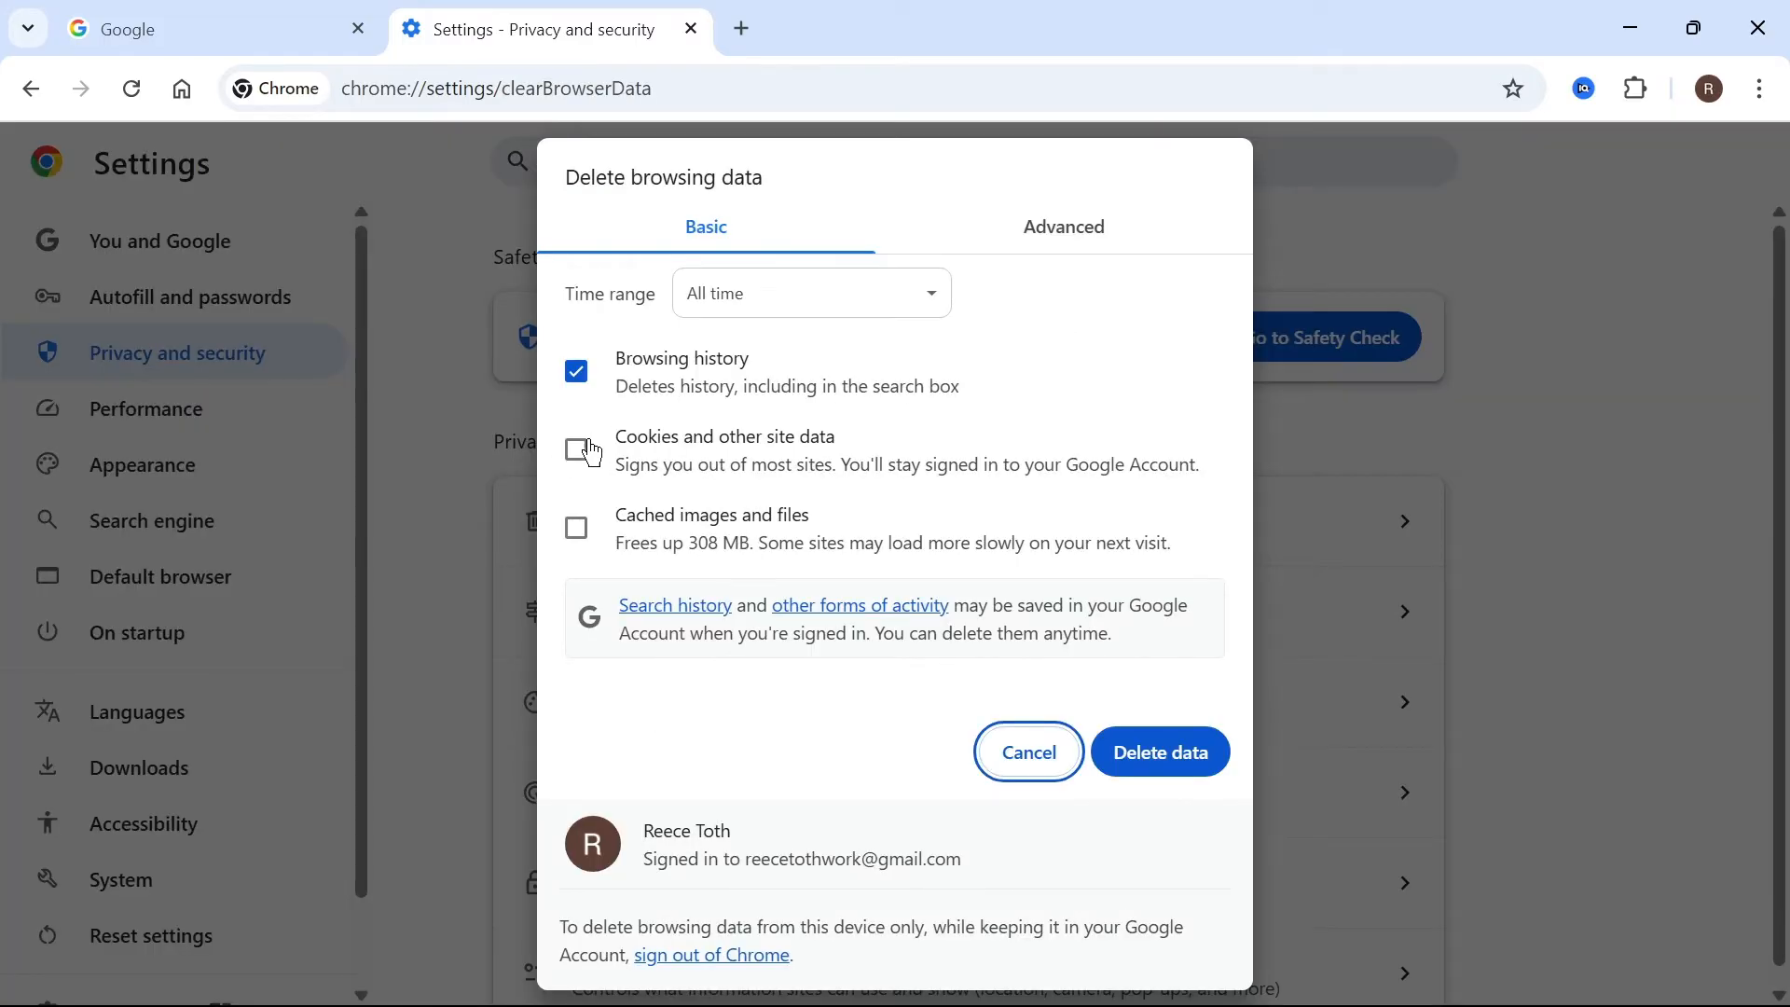
left_click(576, 449)
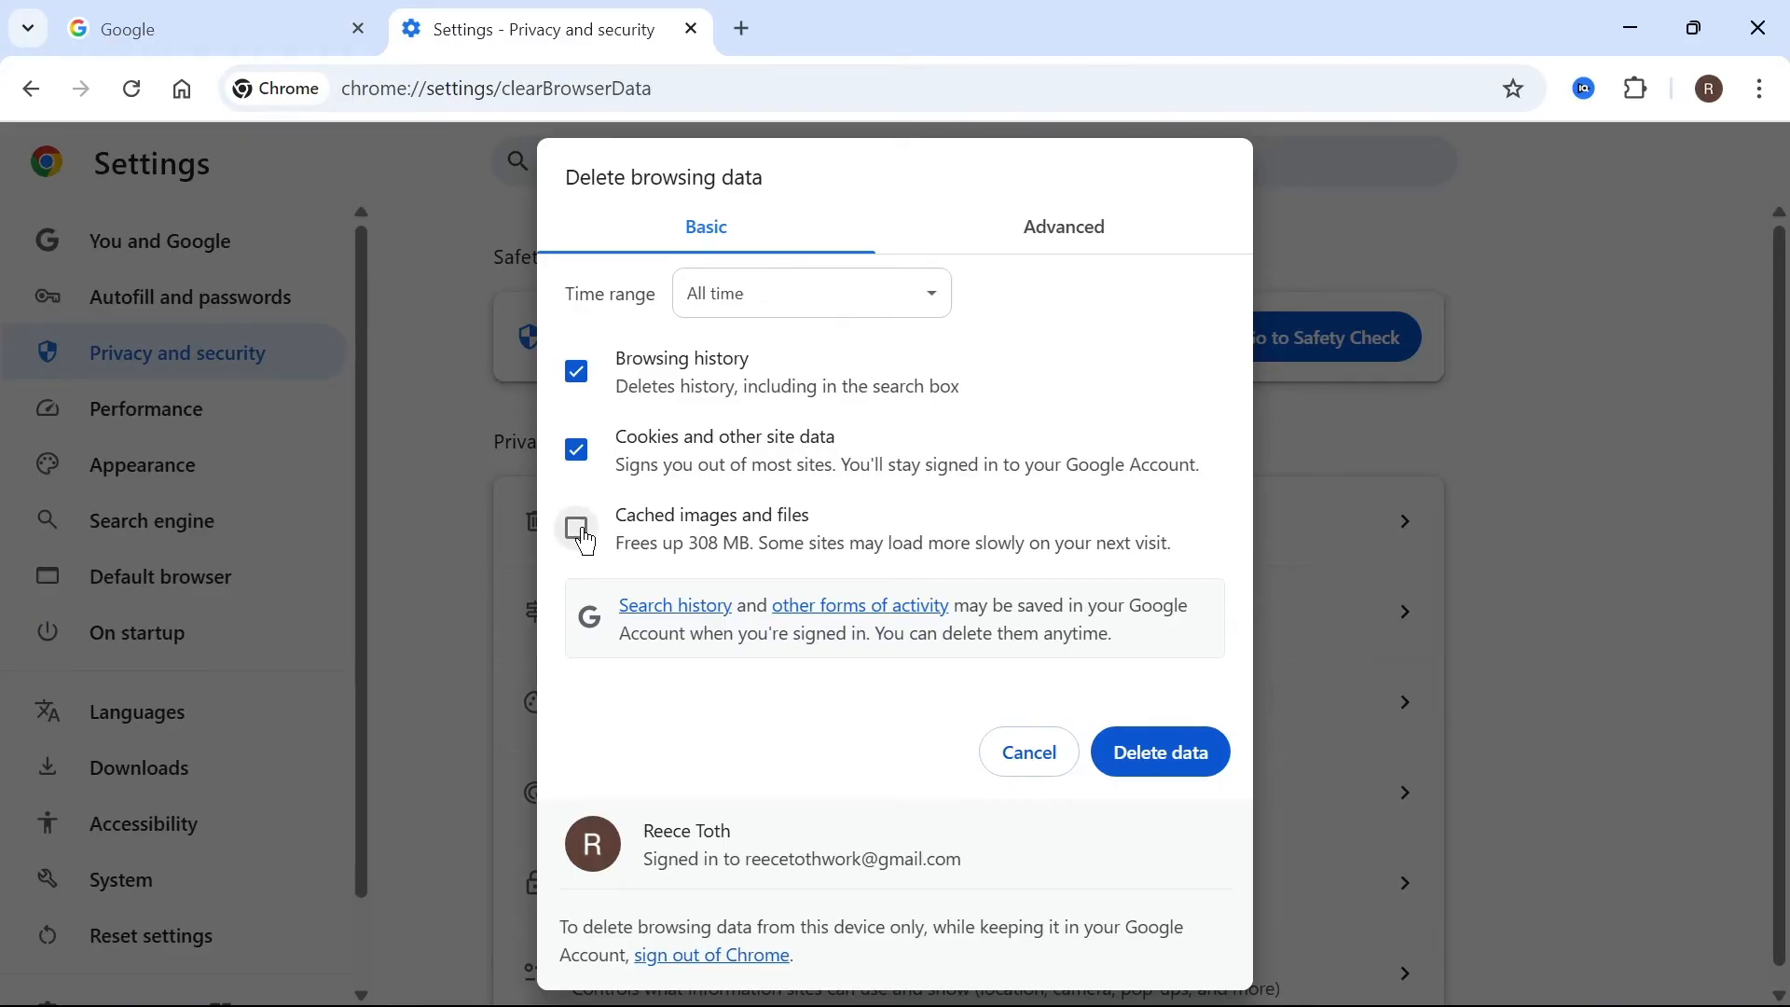
left_click(576, 528)
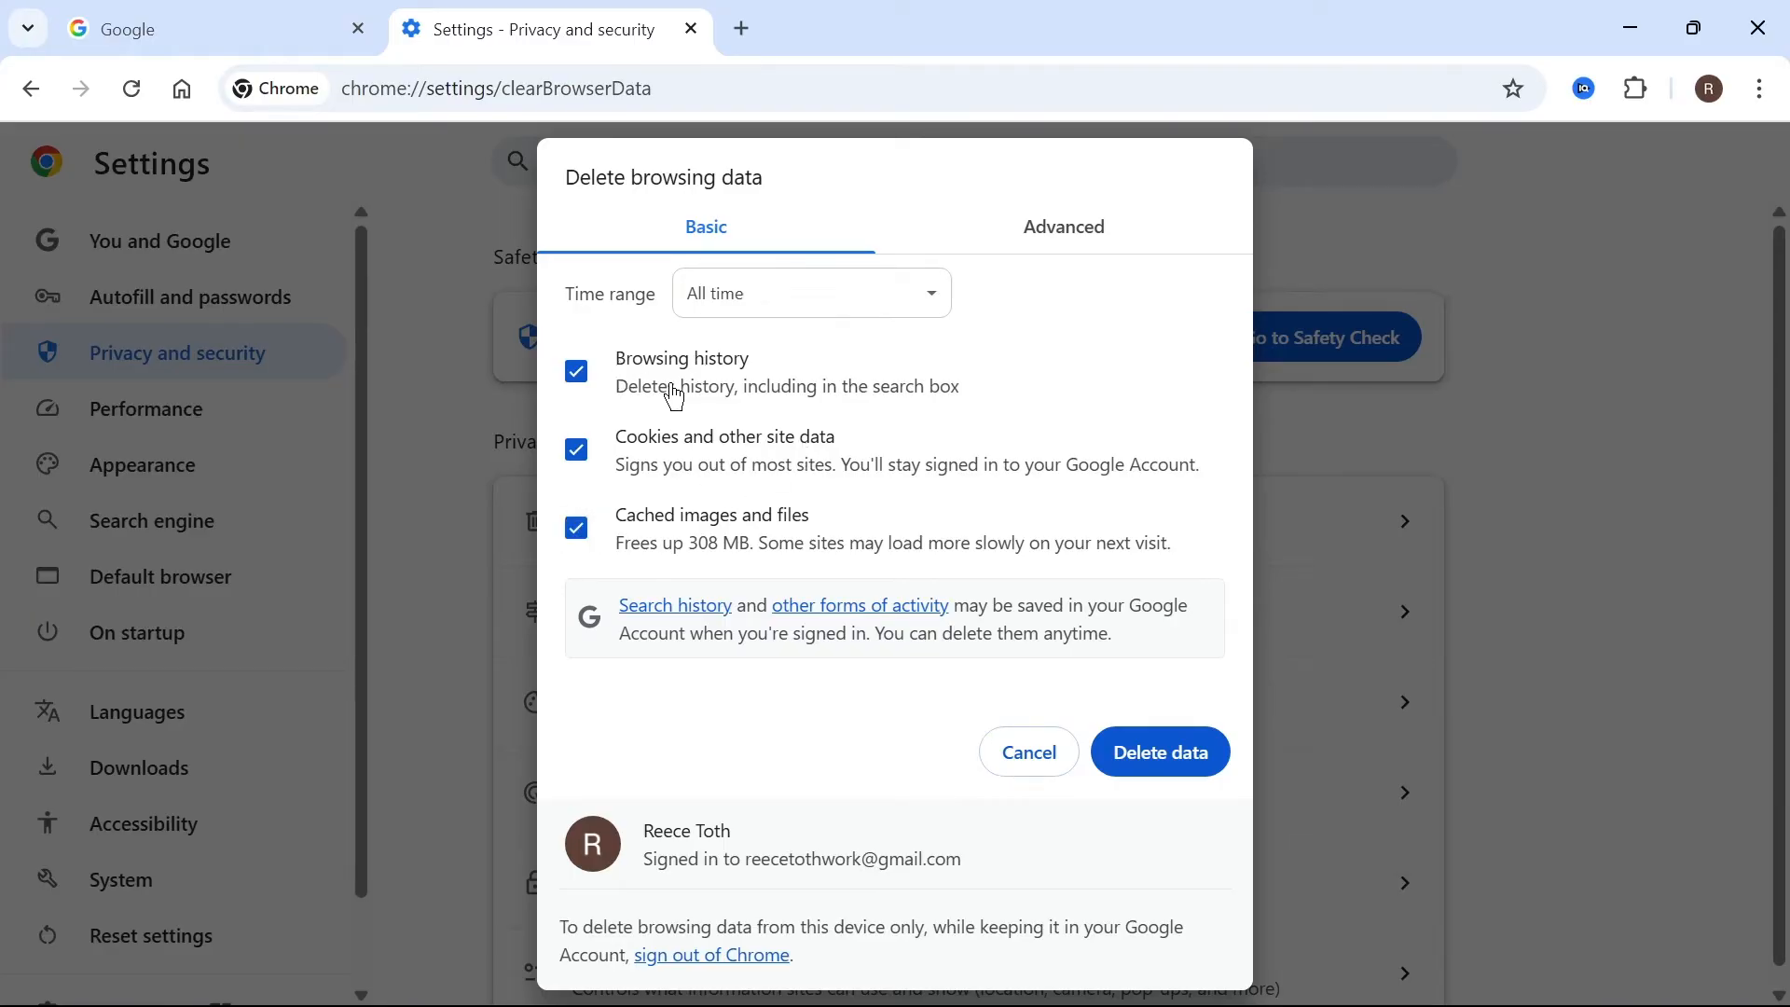
left_click(811, 293)
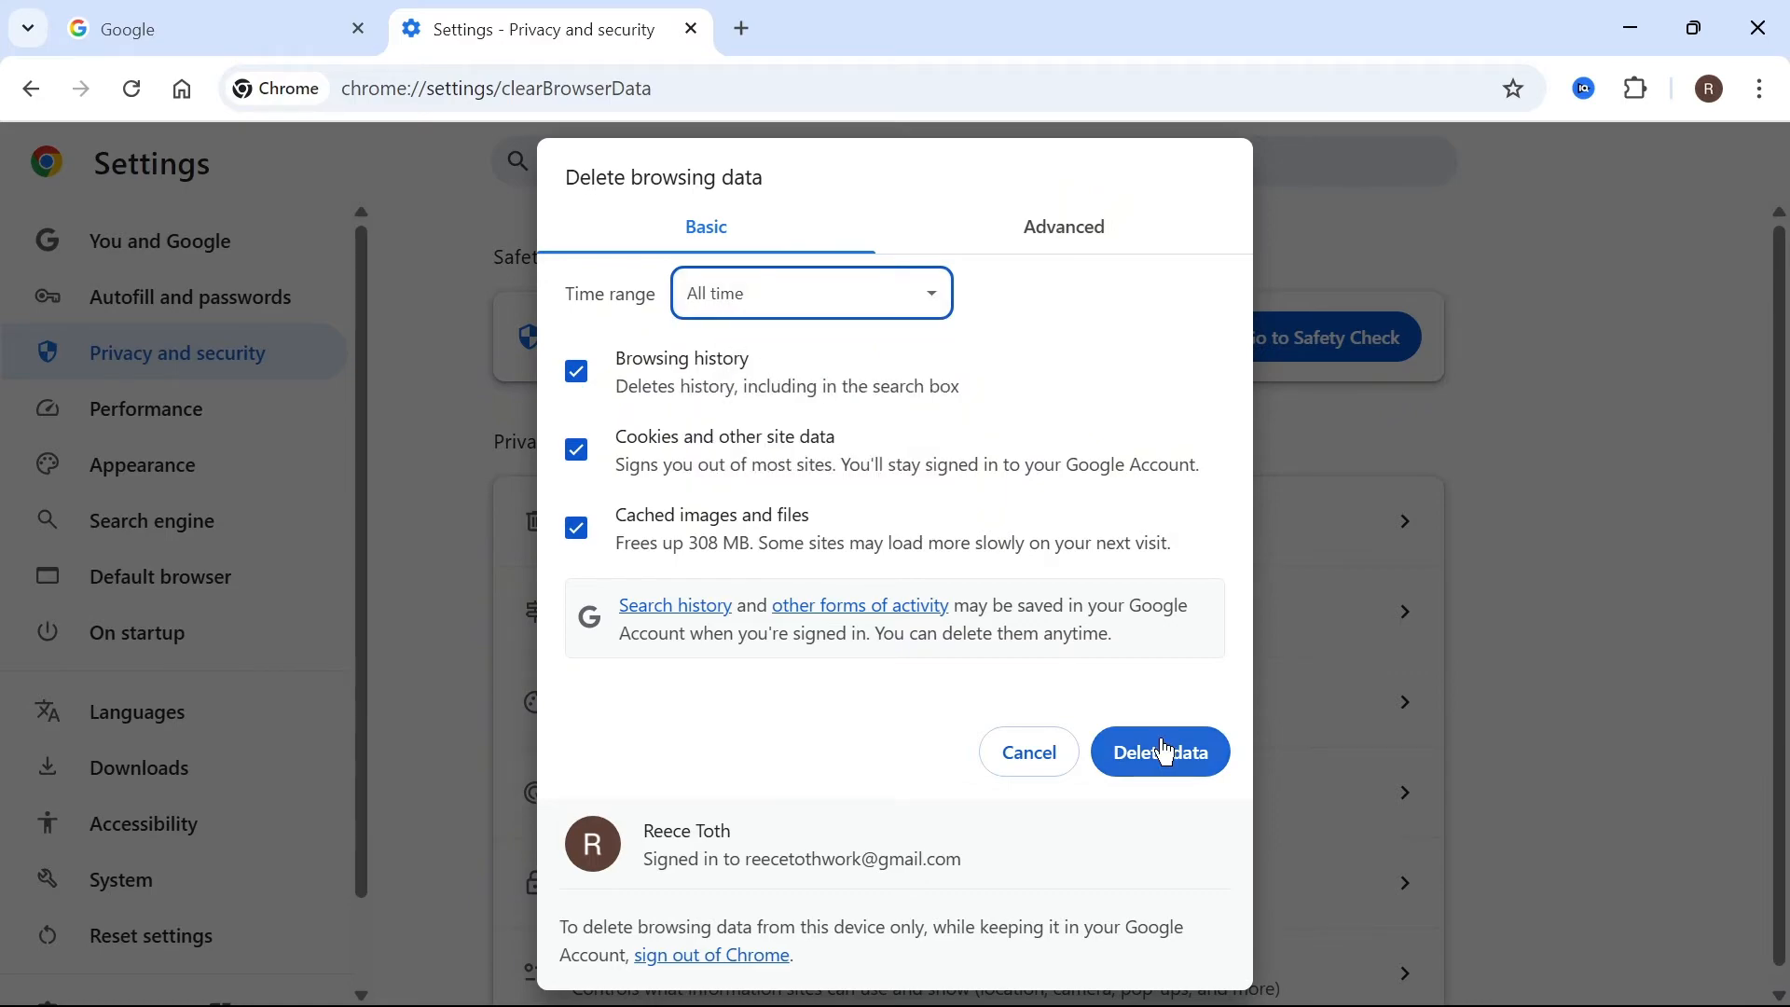
mouse_move(1172, 511)
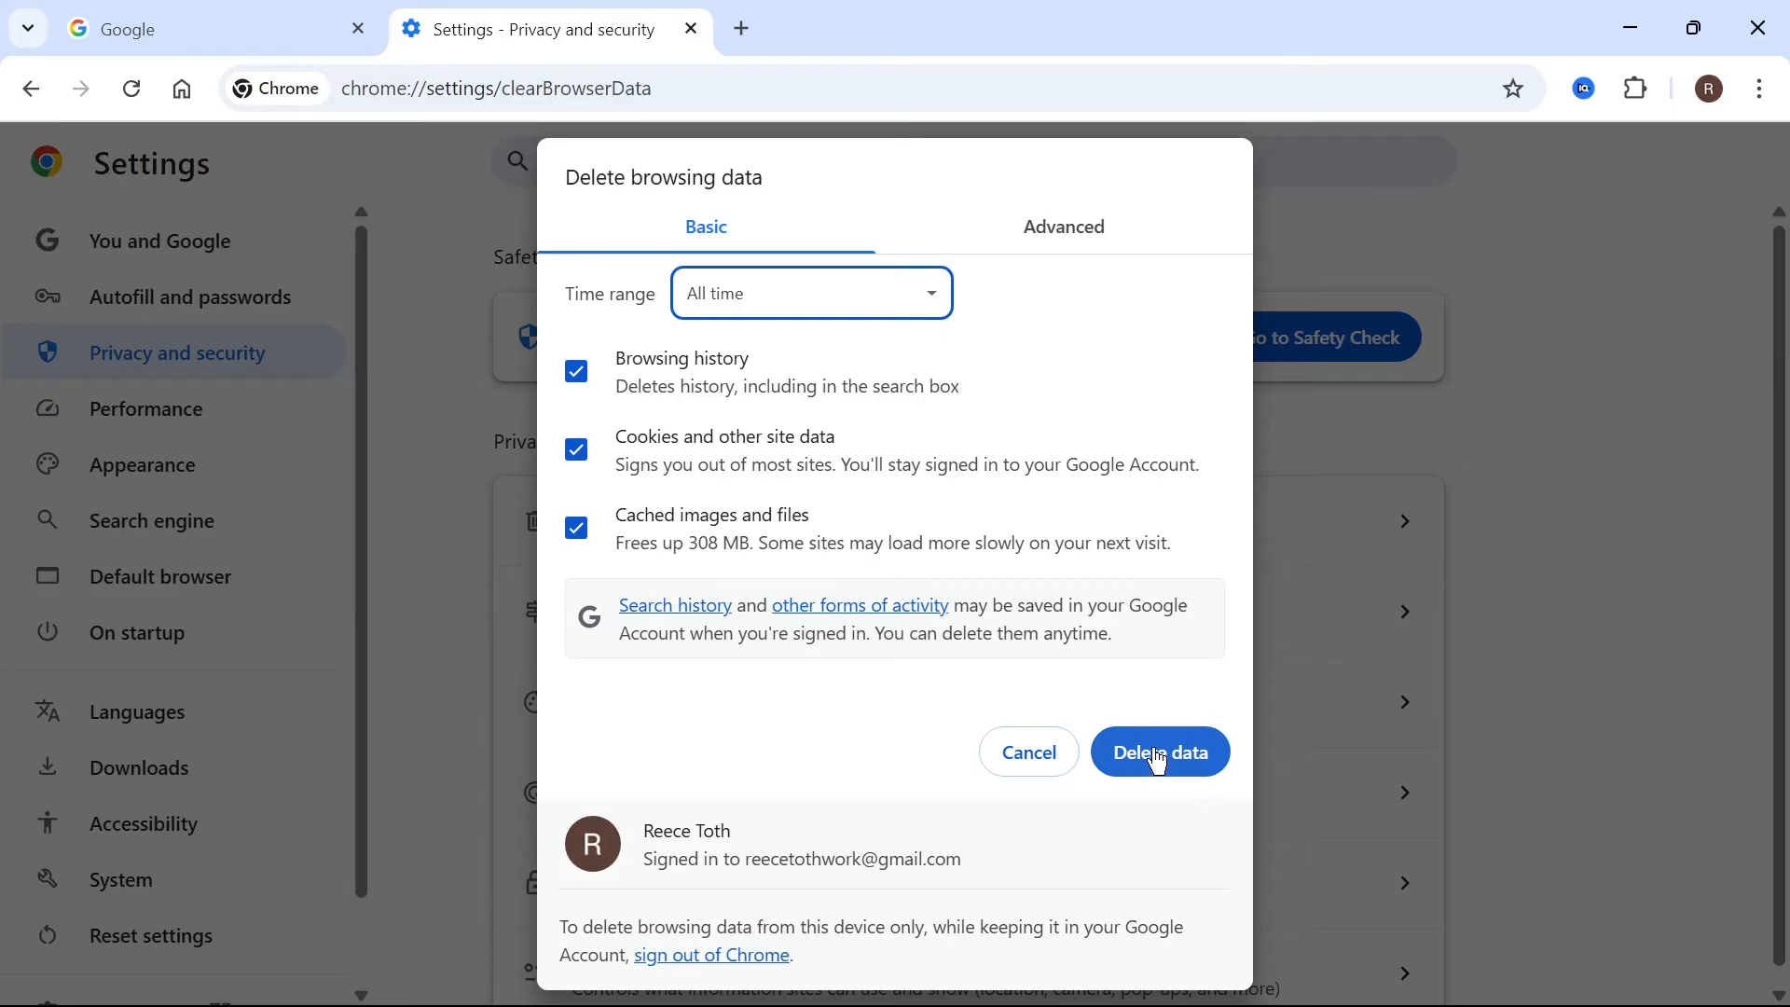
mouse_move(1184, 740)
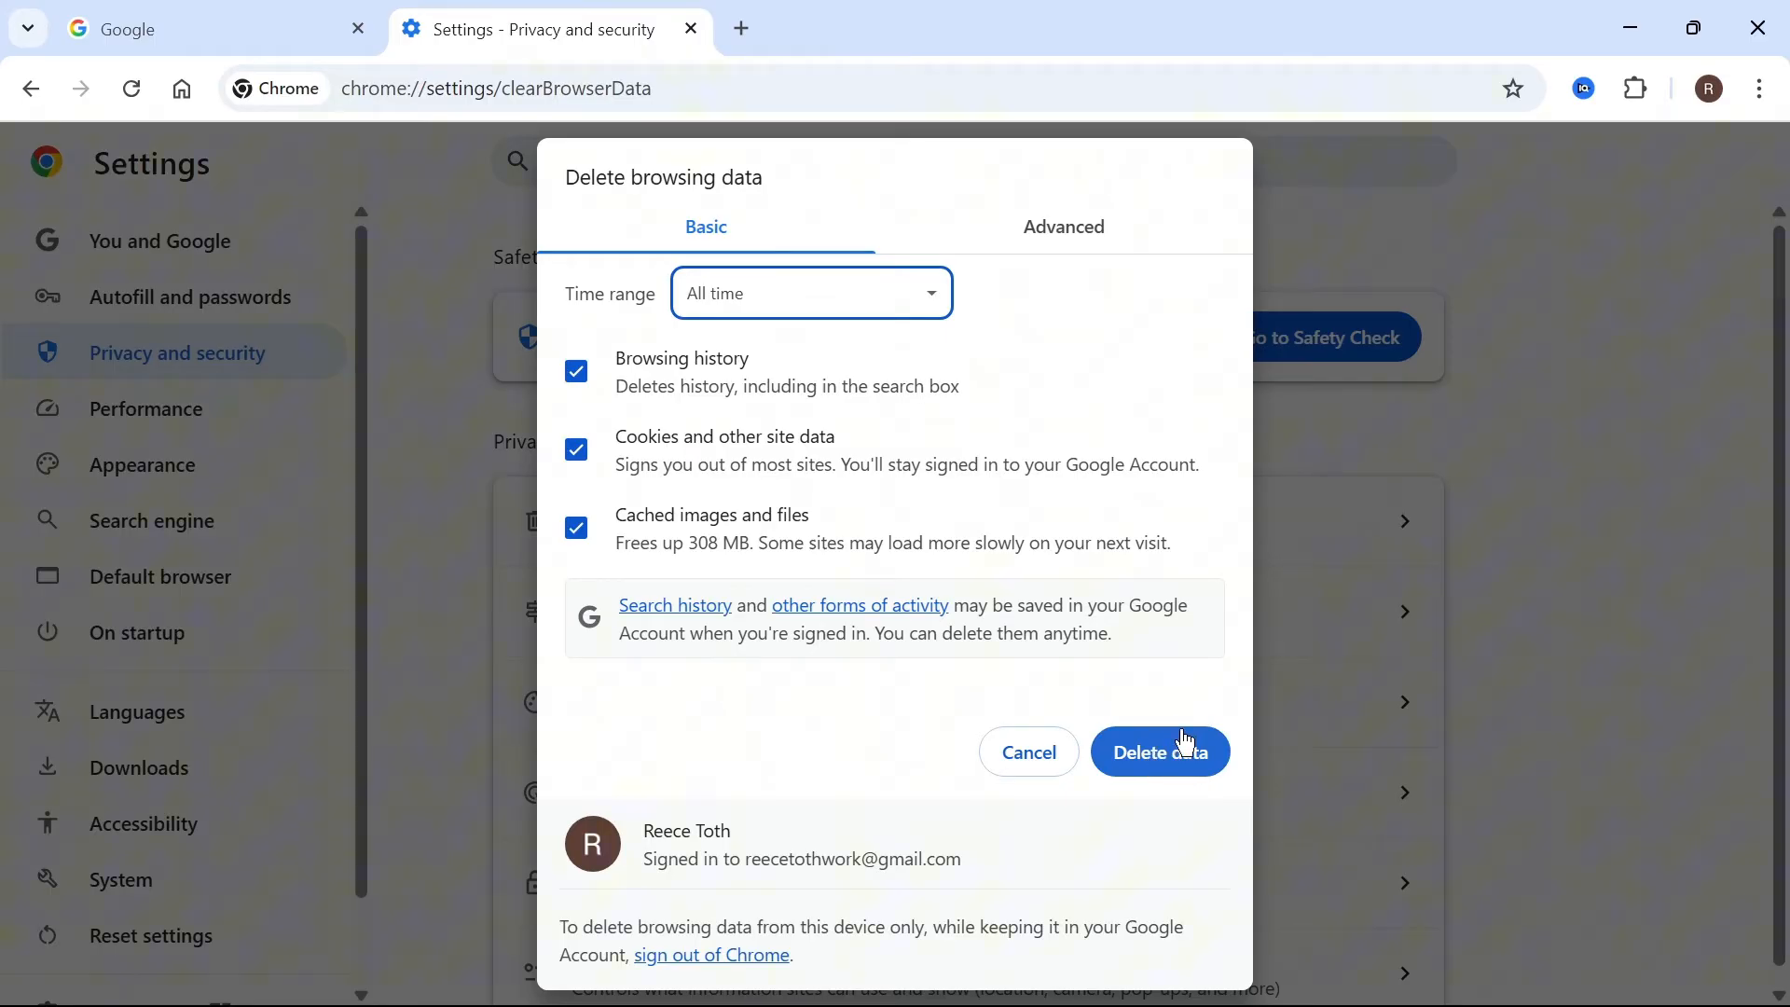
mouse_move(1182, 696)
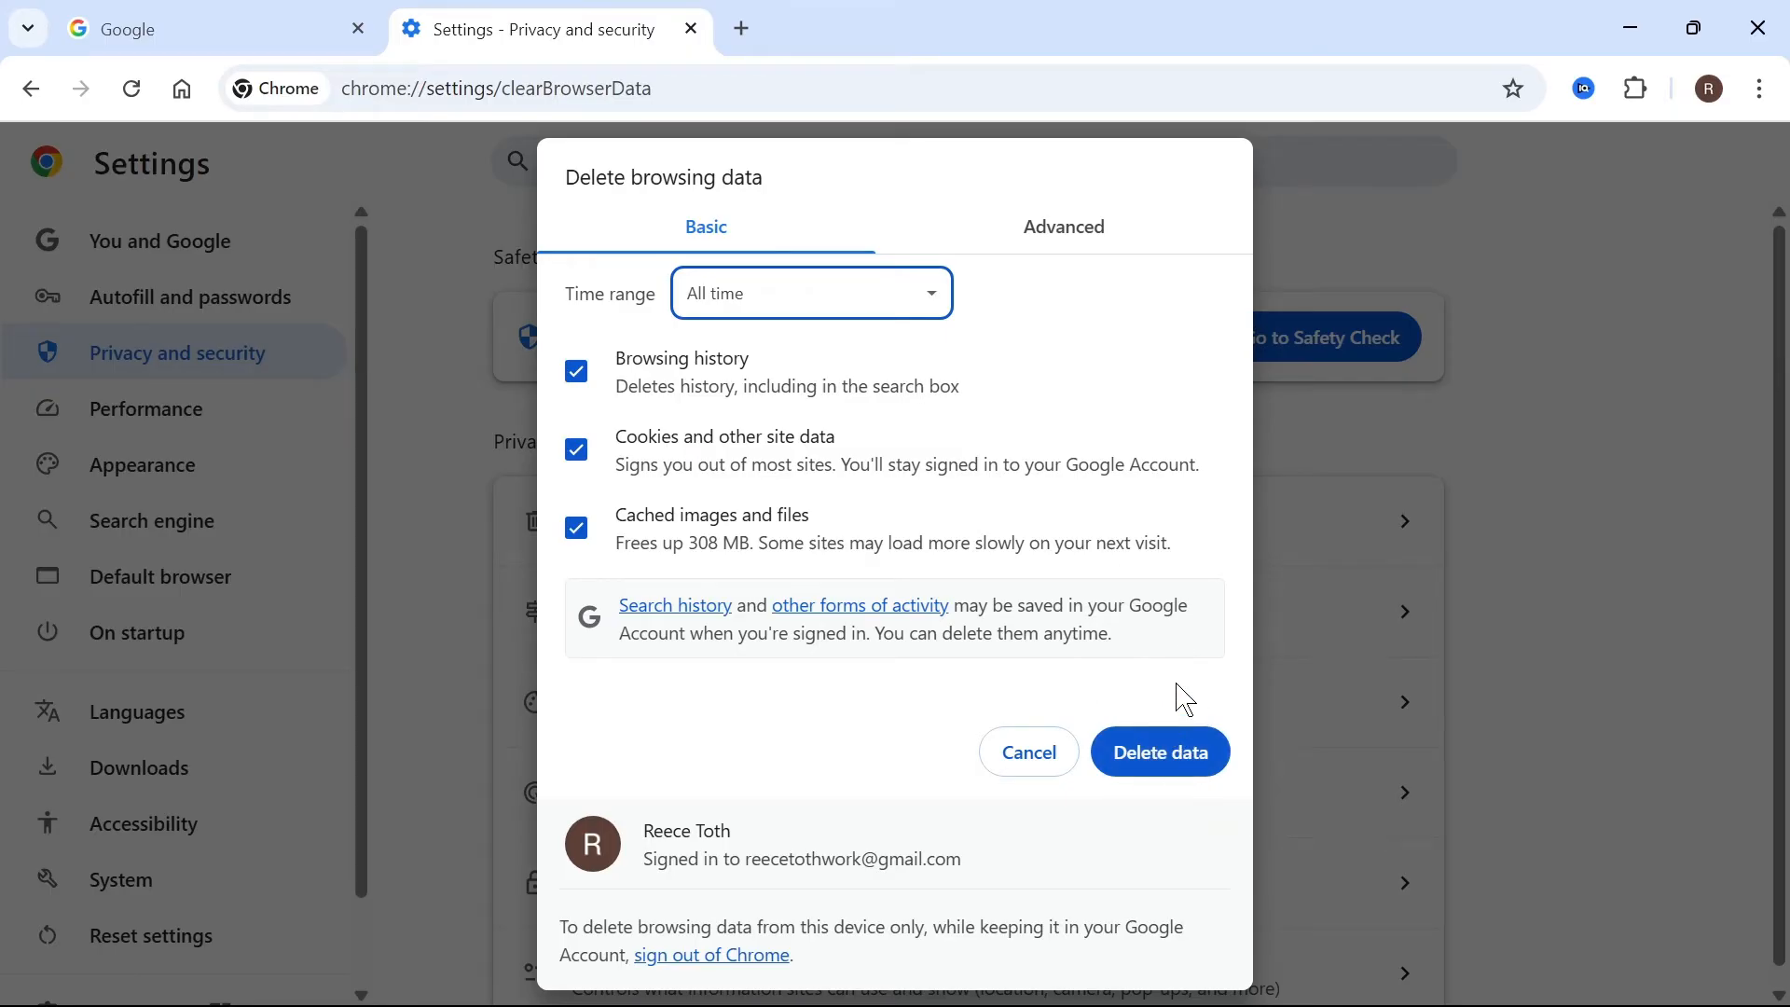
mouse_move(1156, 677)
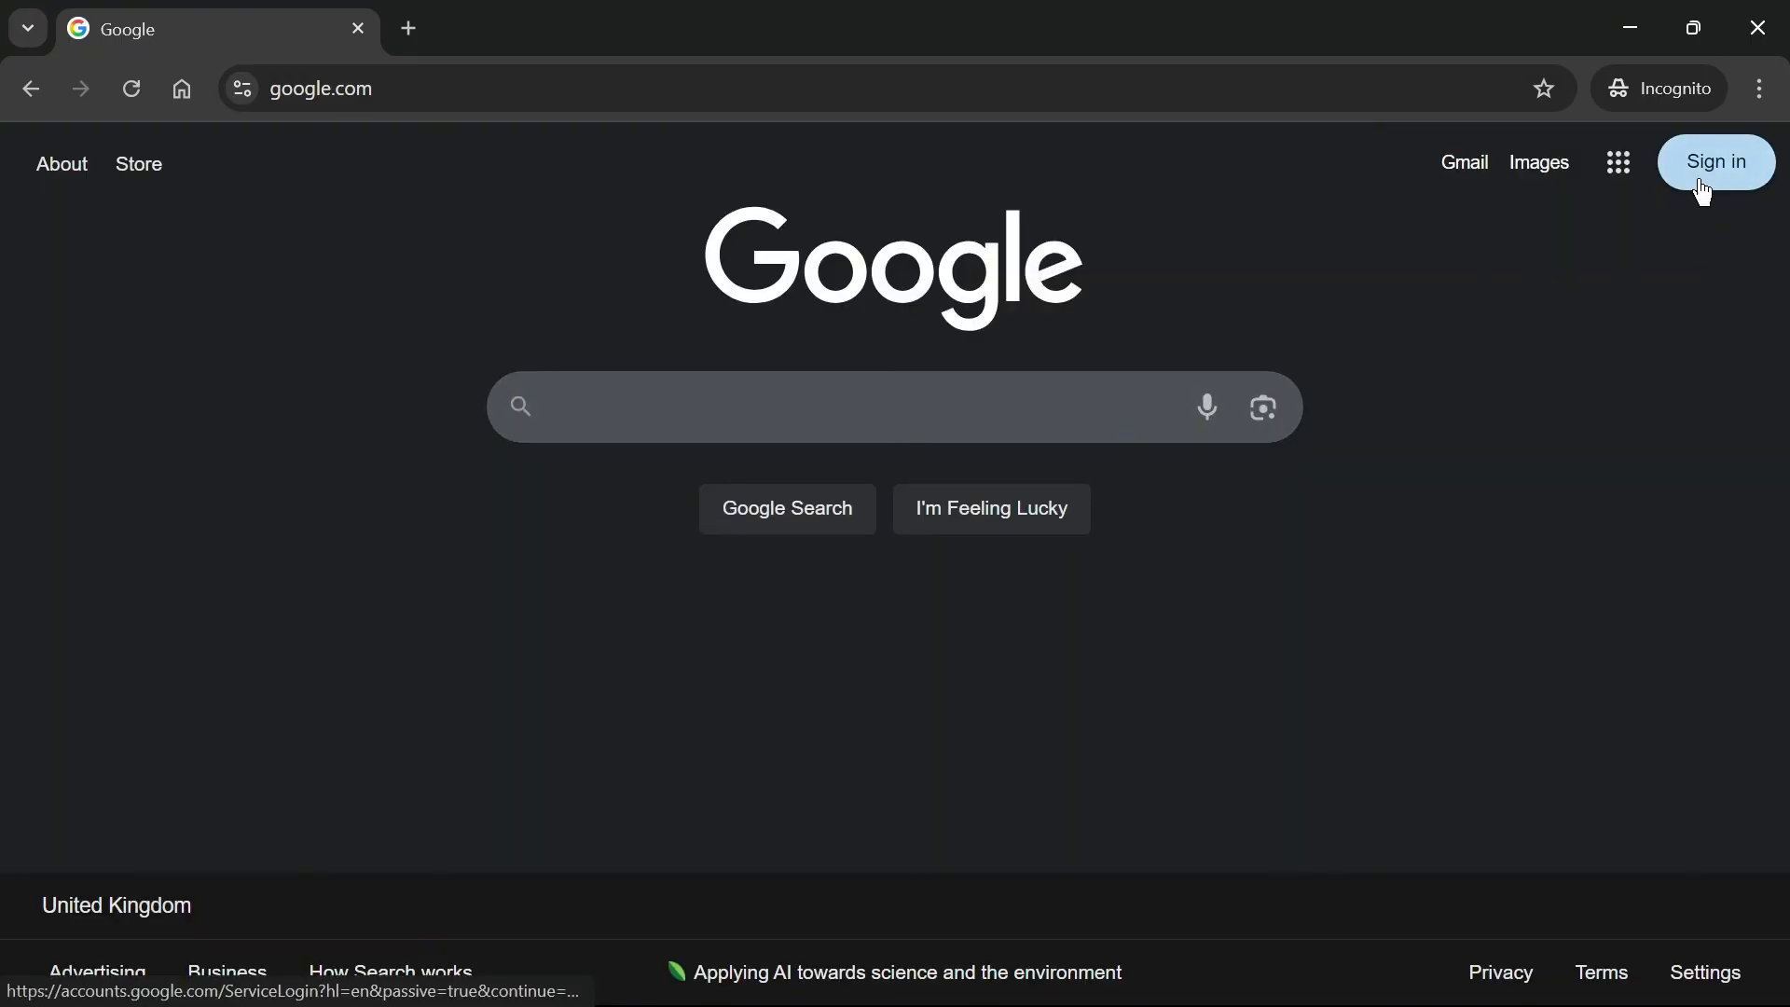
mouse_move(1734, 182)
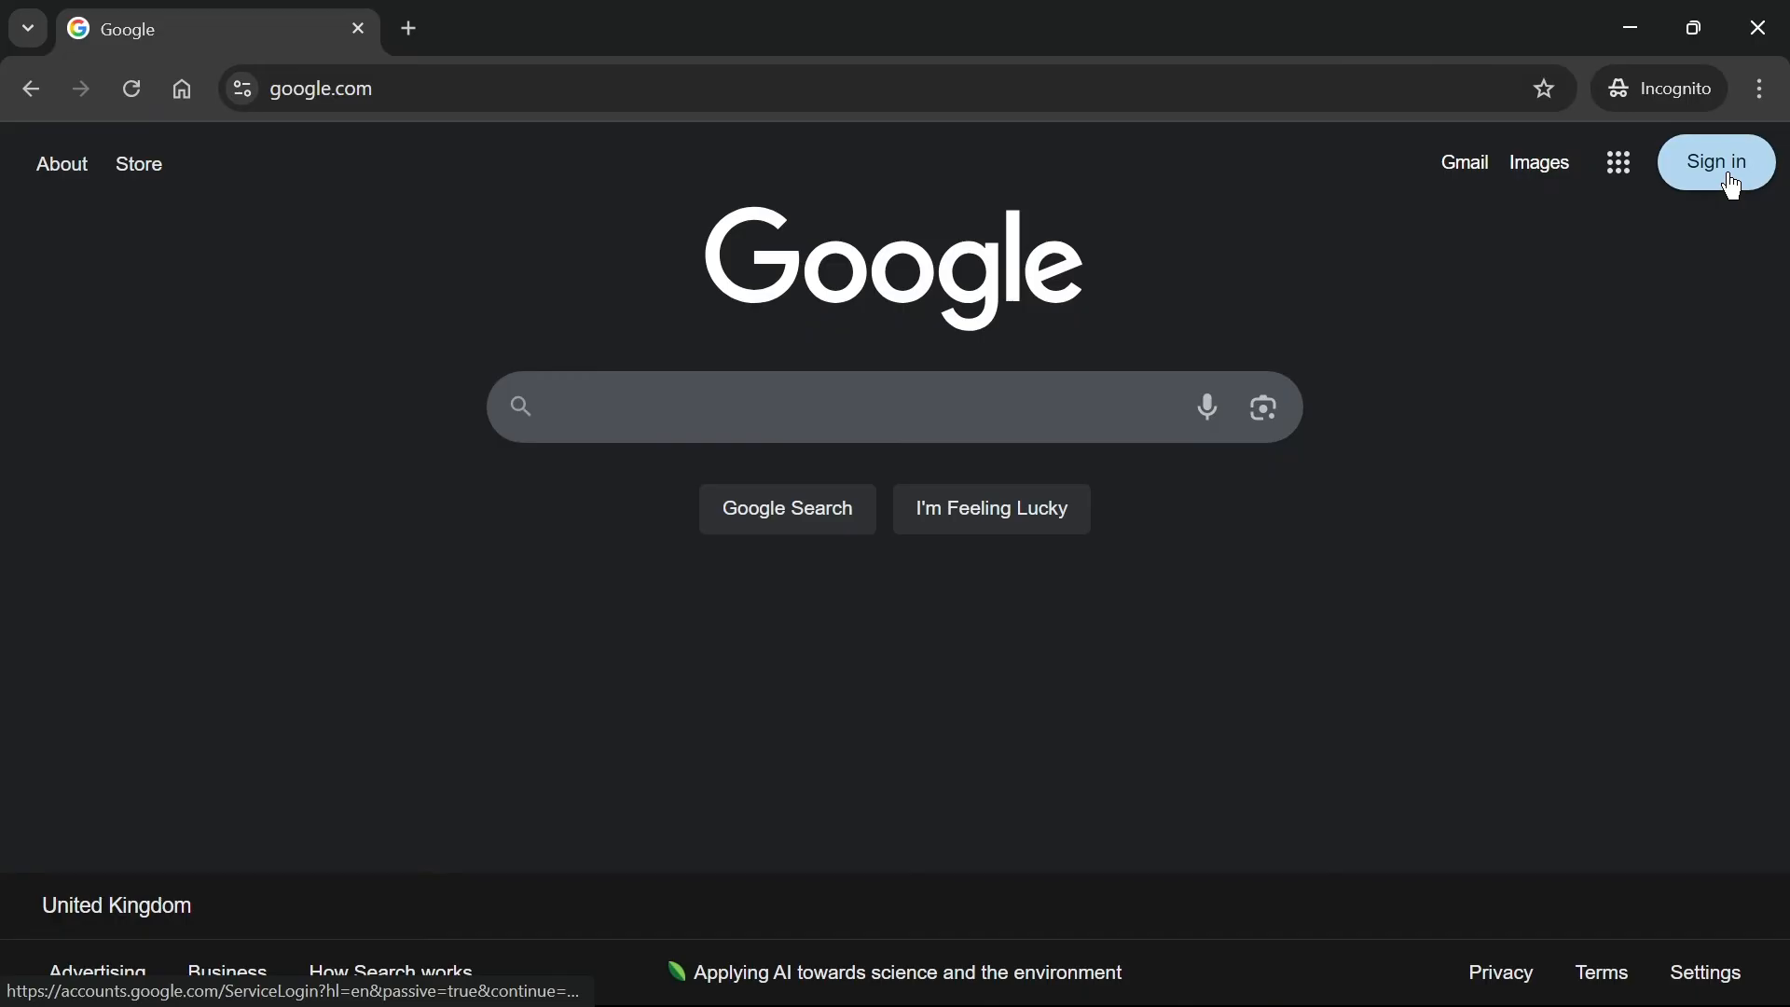
Start Google sign-in and focus the Email or phone field.
left_click(1715, 161)
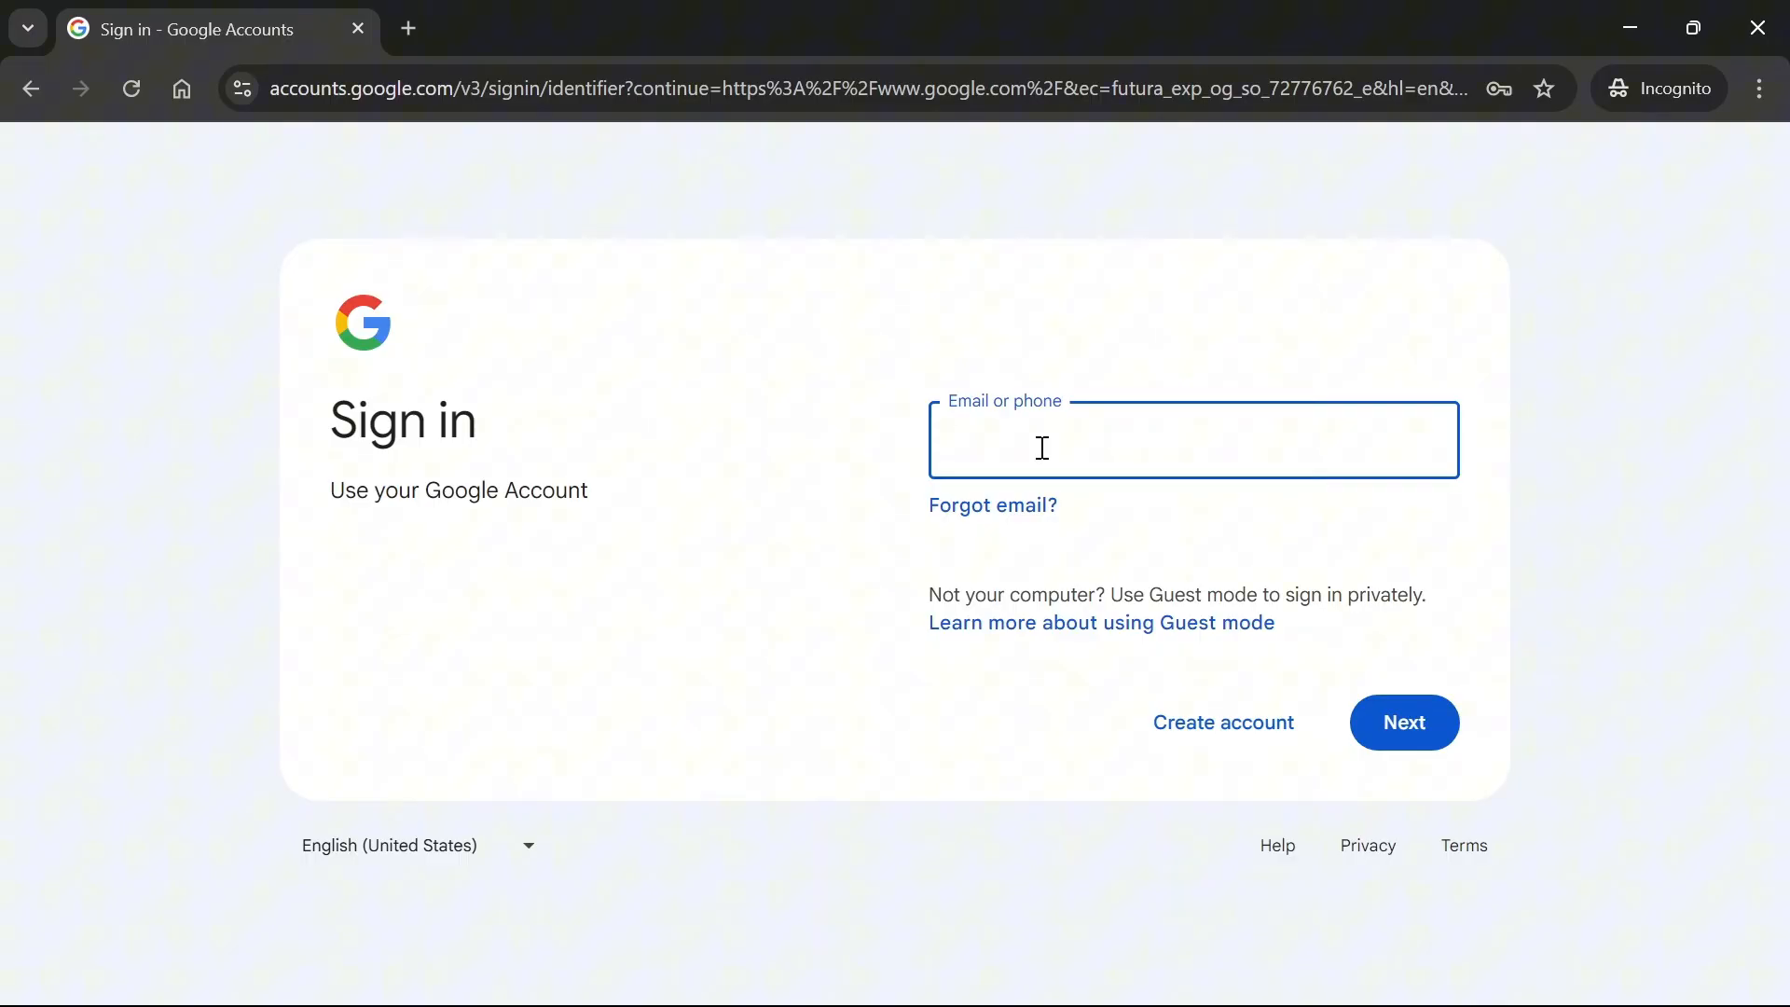
mouse_move(1065, 436)
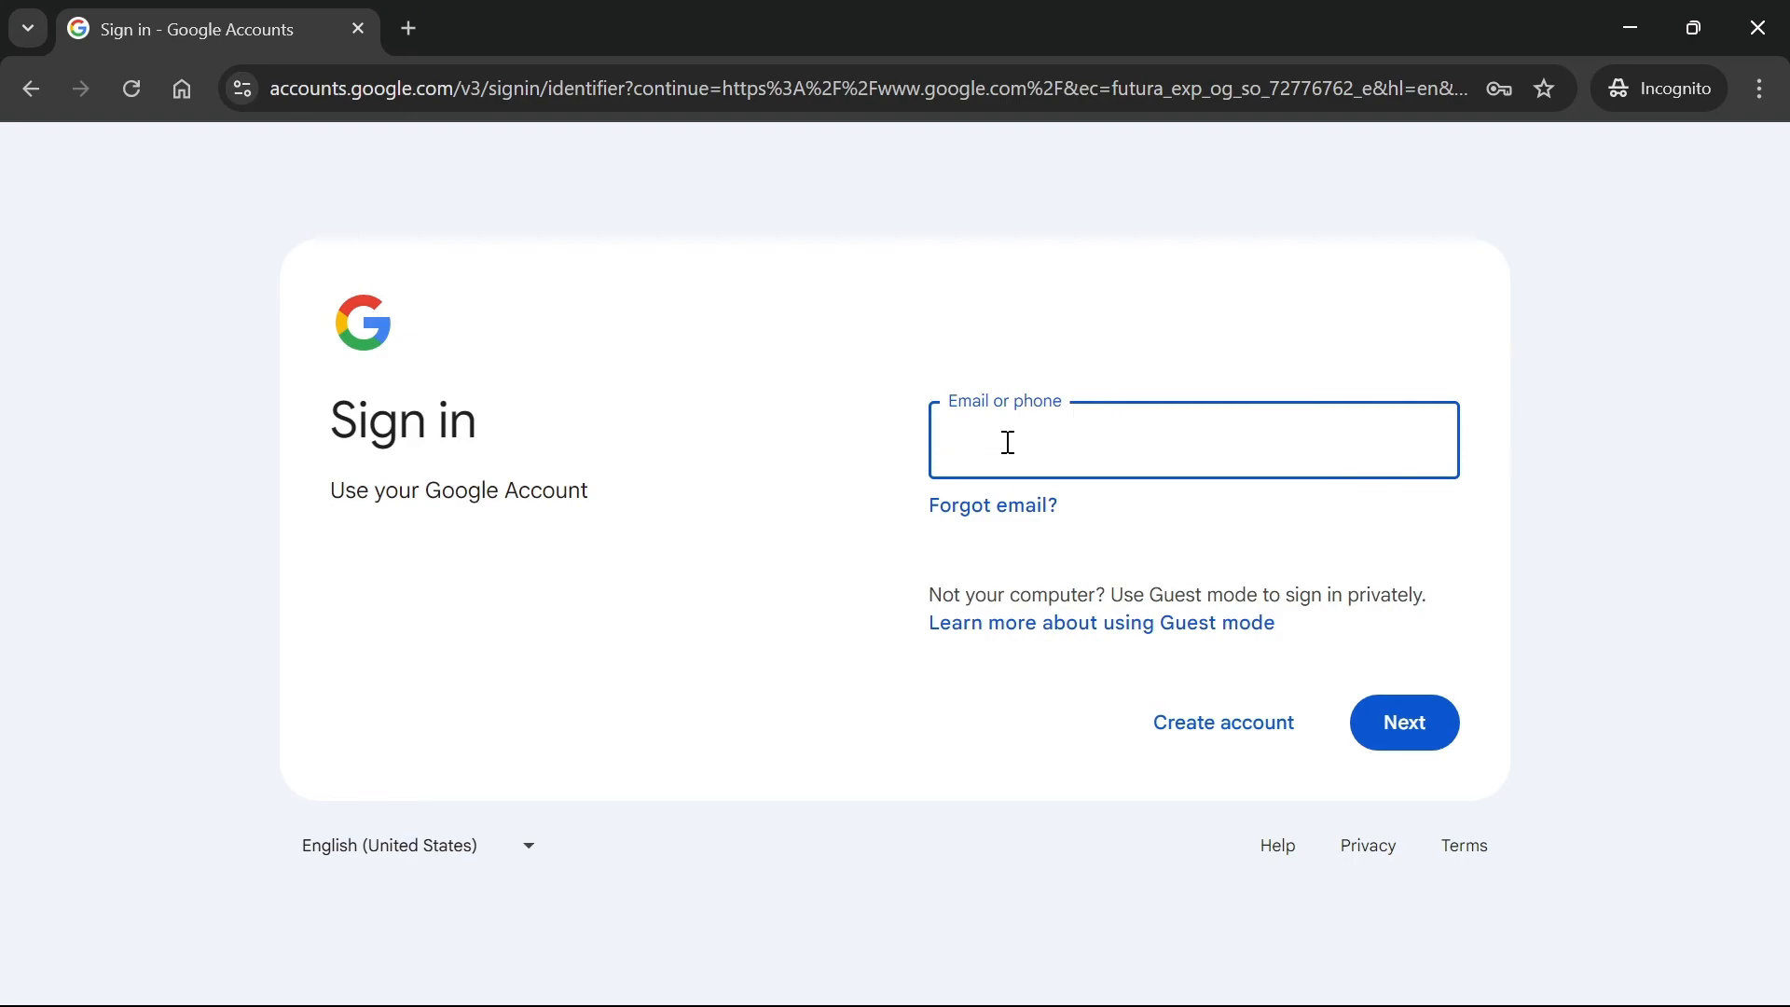
left_click(1141, 440)
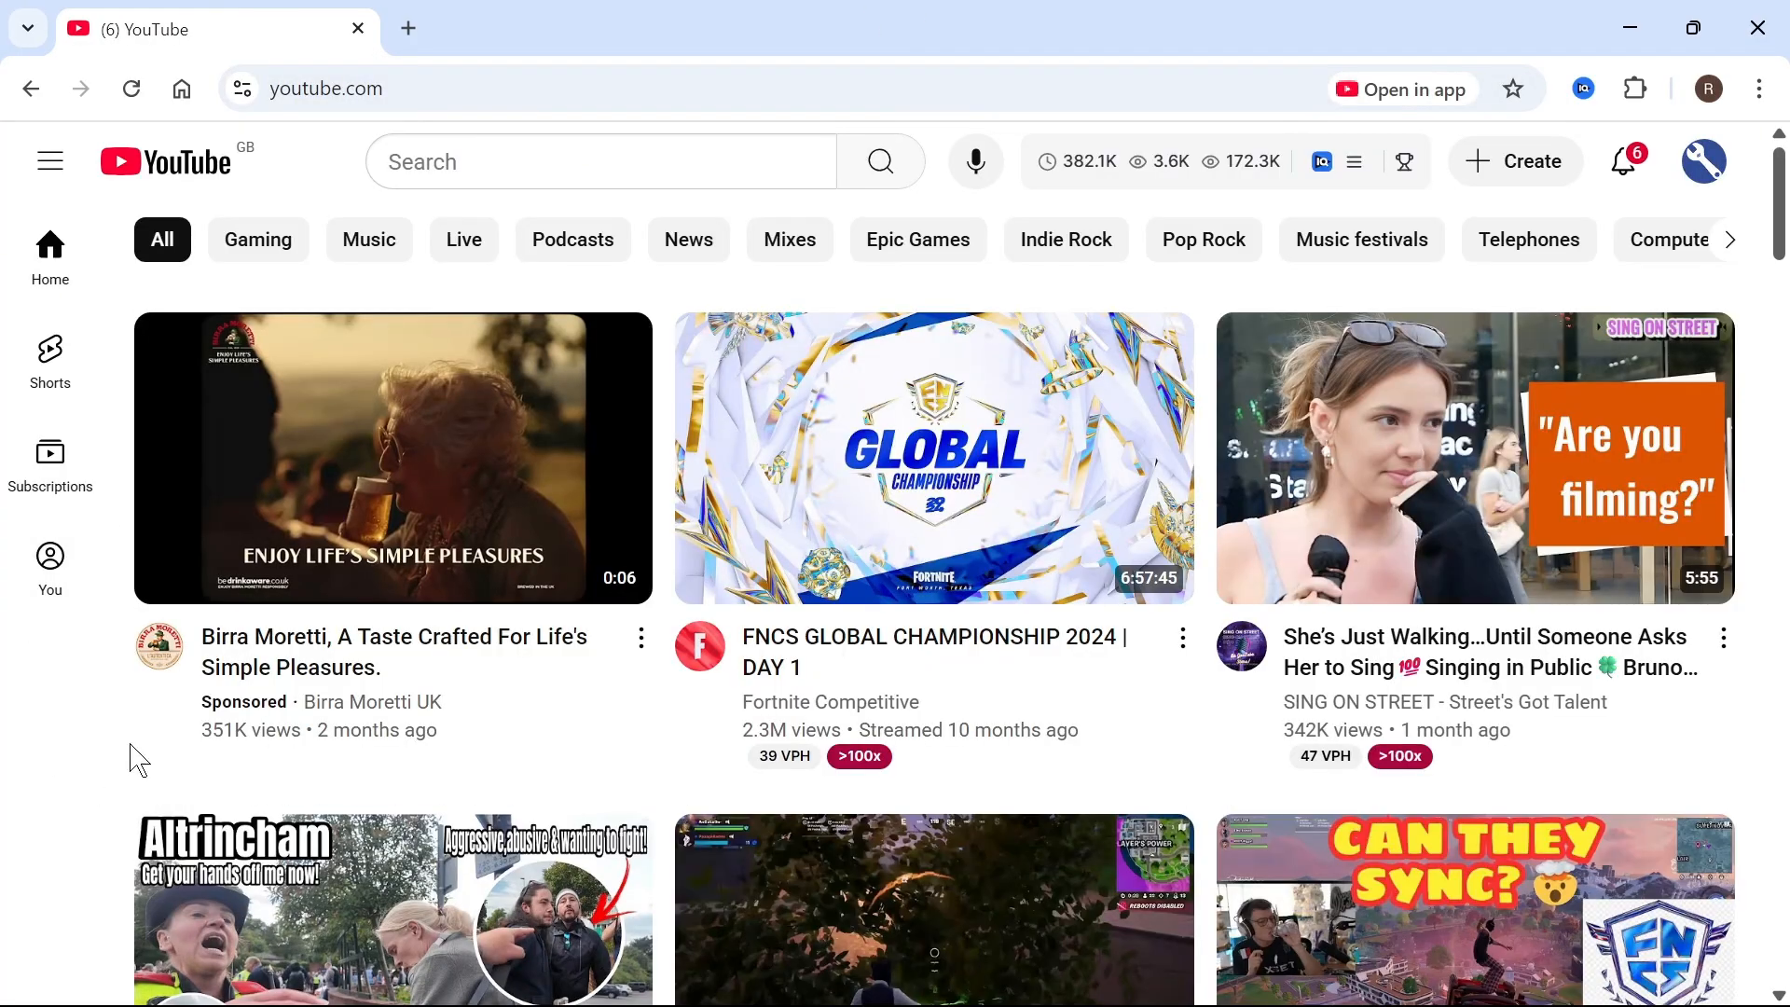
mouse_move(1706, 161)
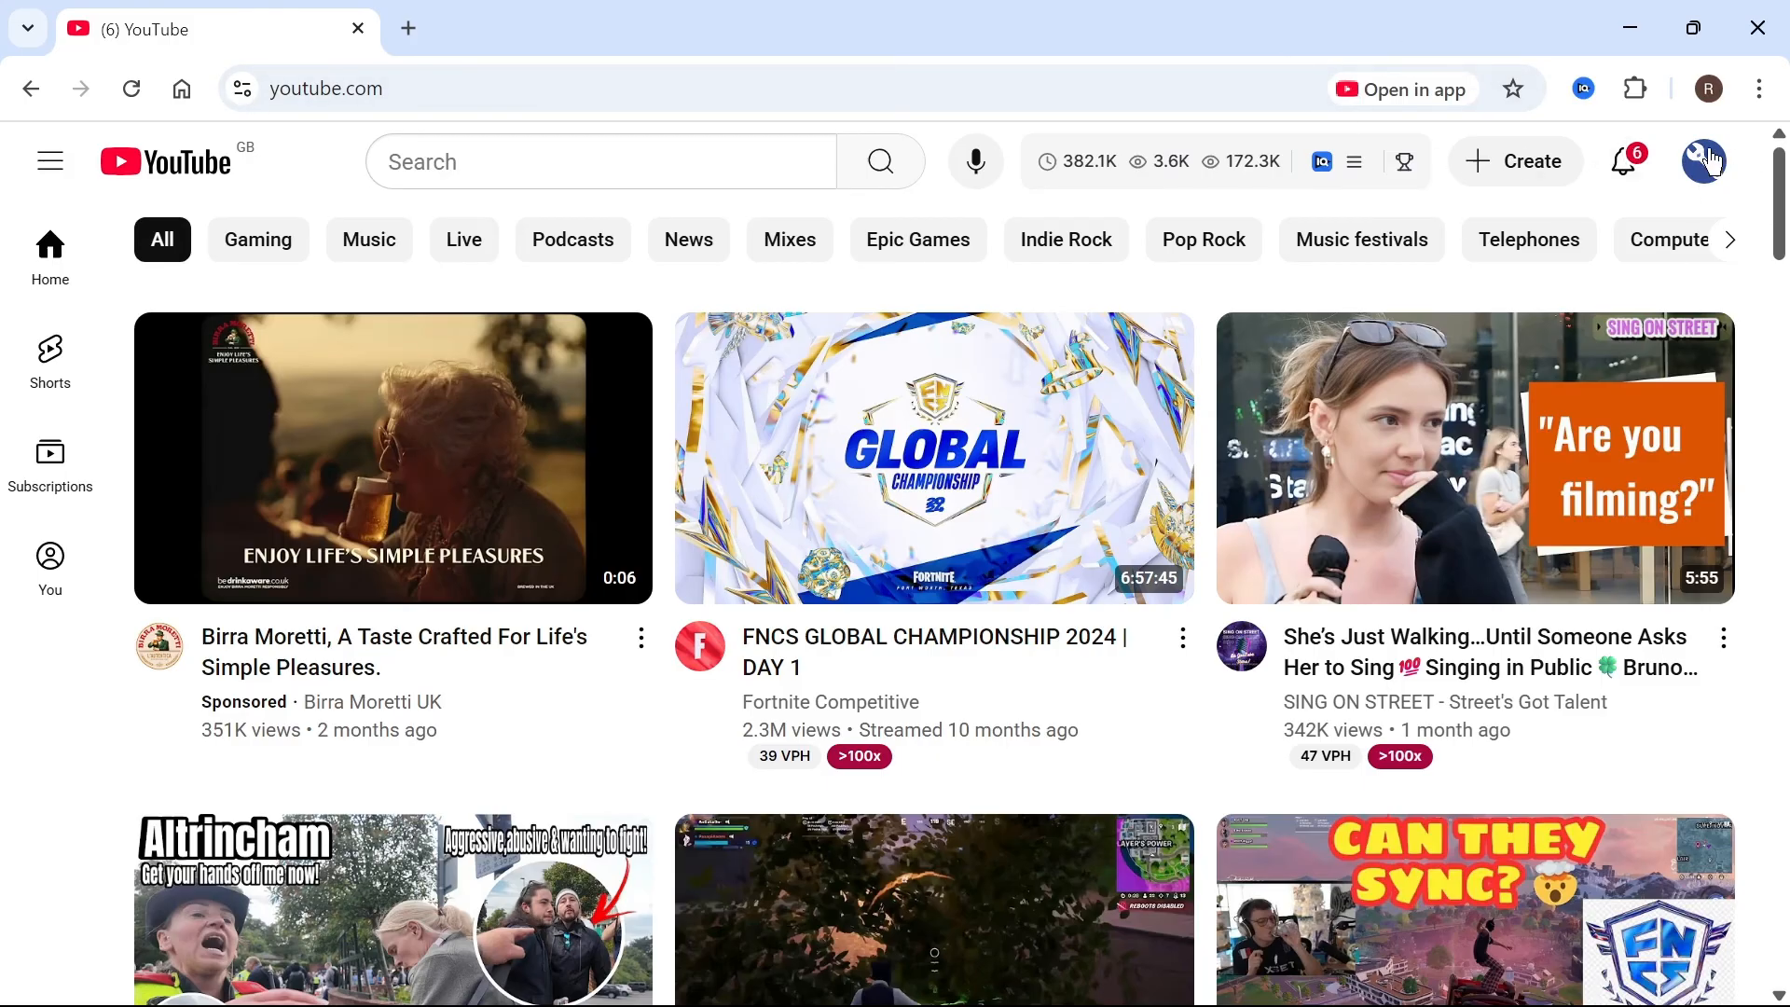
mouse_move(1709, 166)
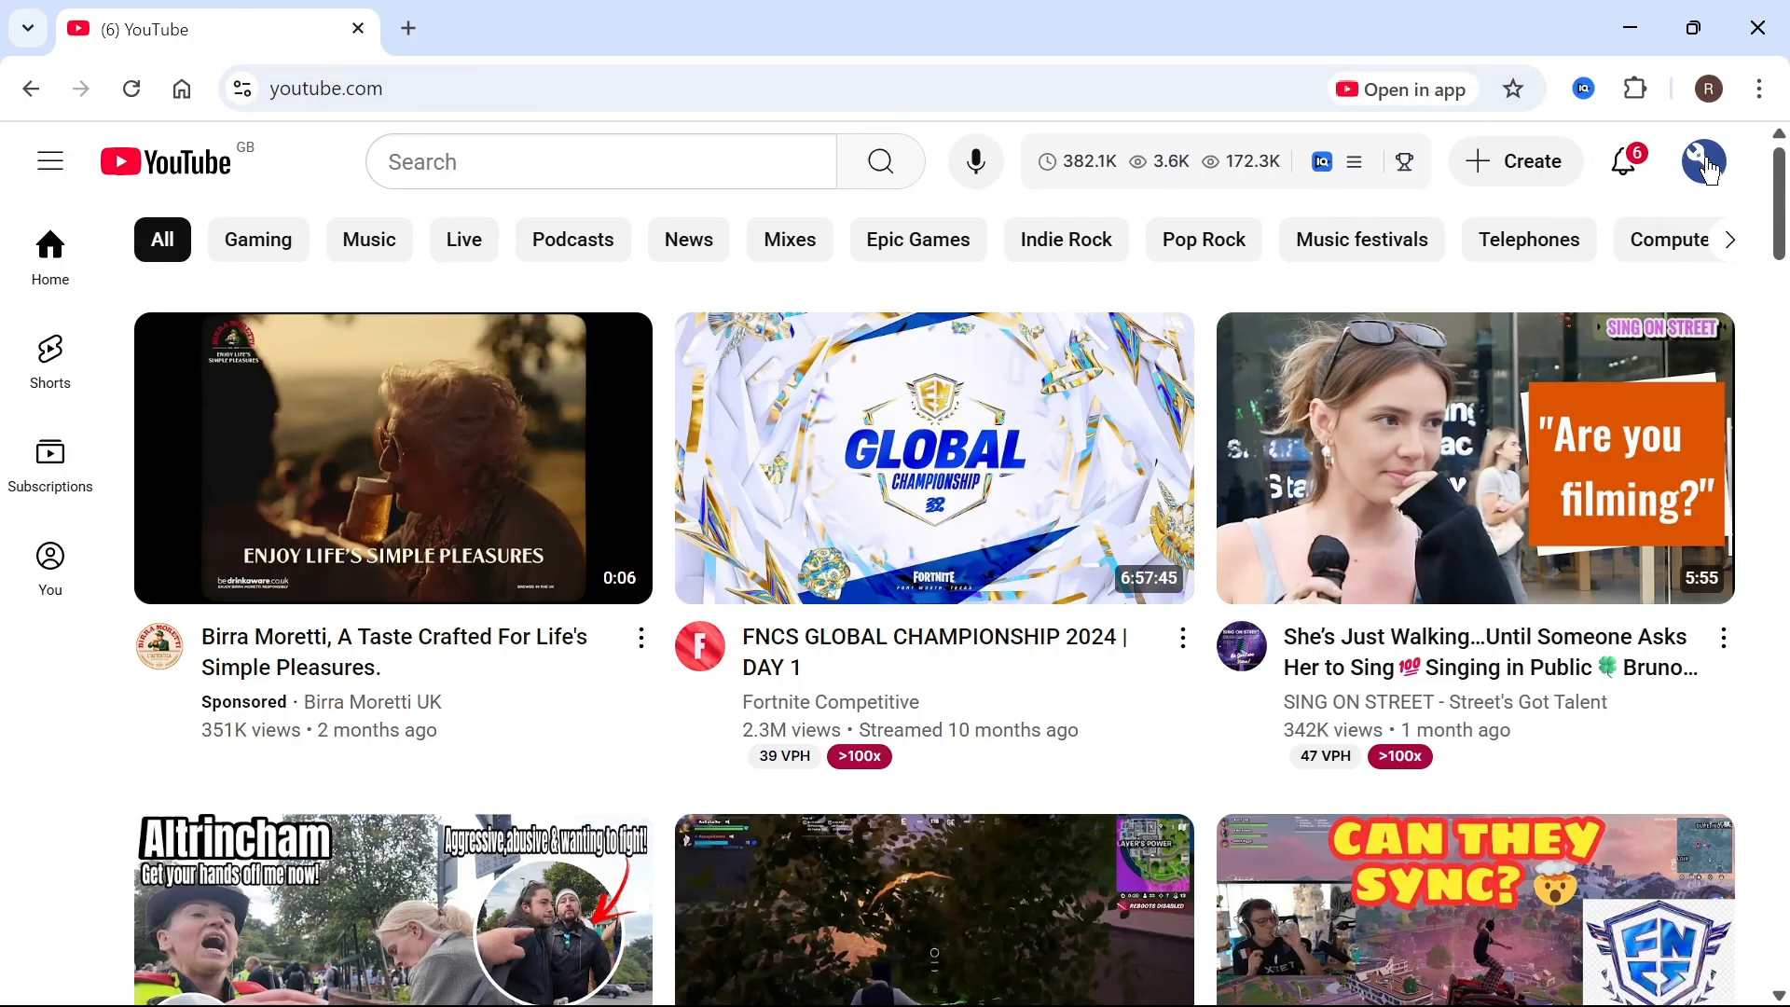
left_click(1706, 160)
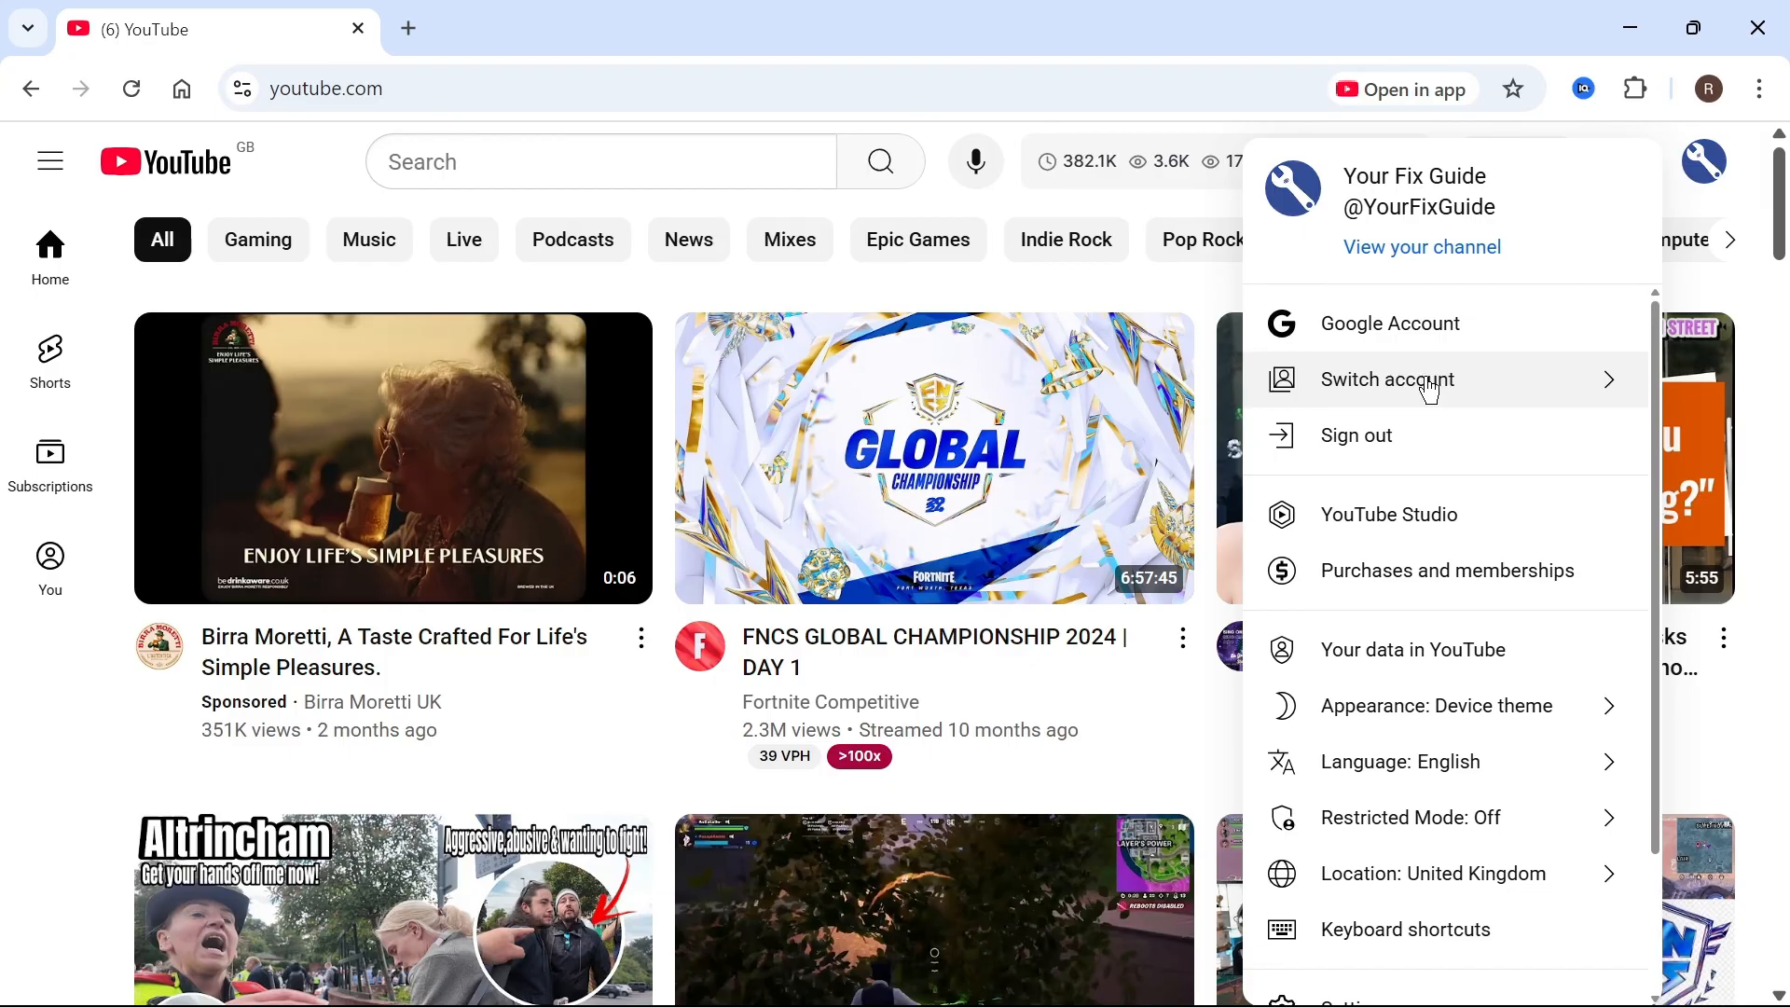
left_click(17, 747)
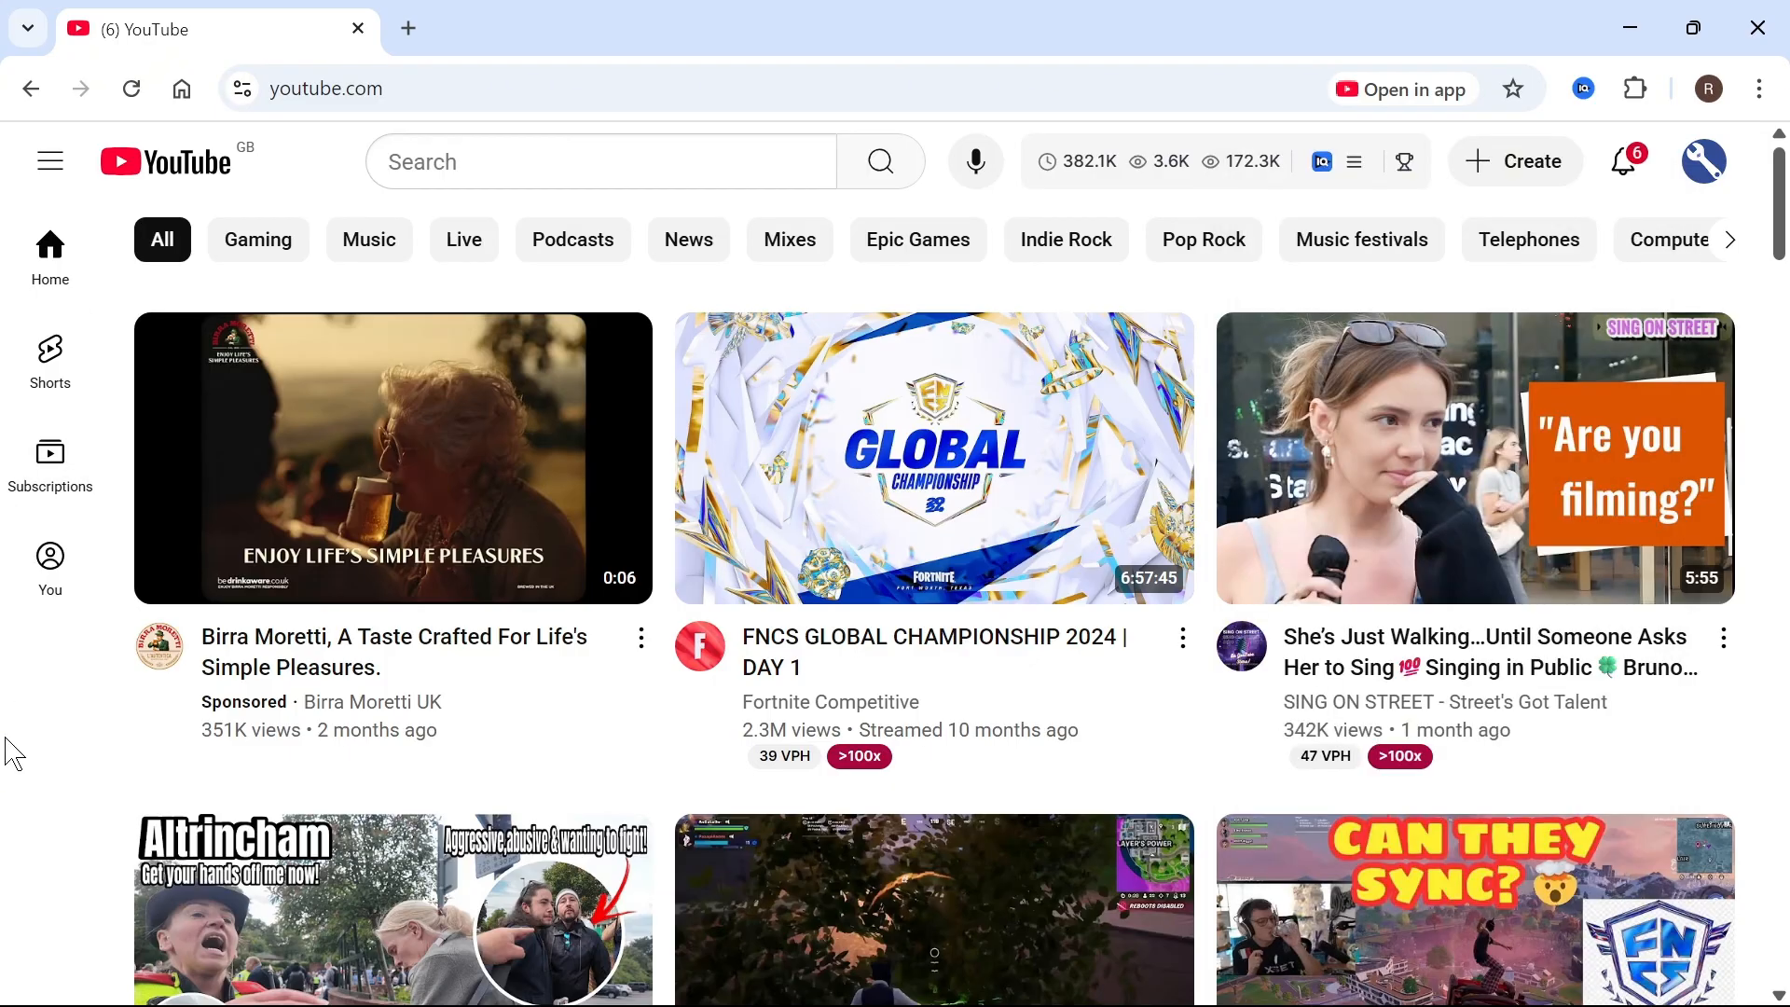
mouse_move(283, 471)
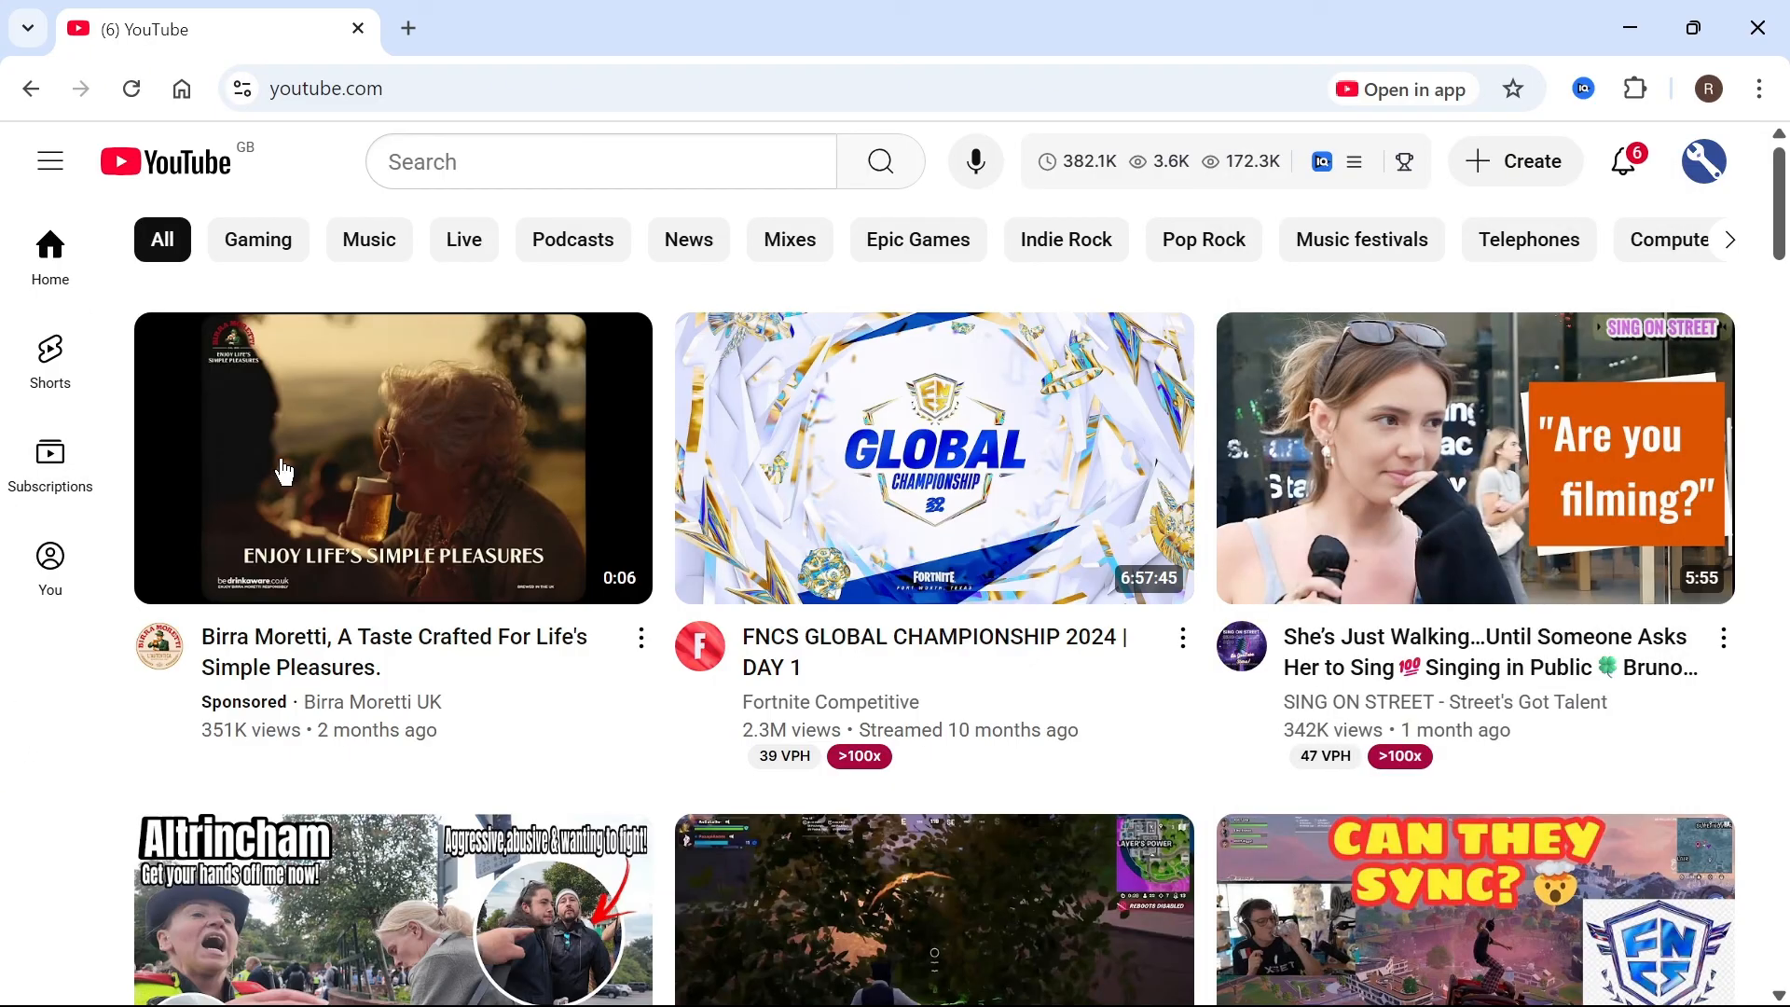